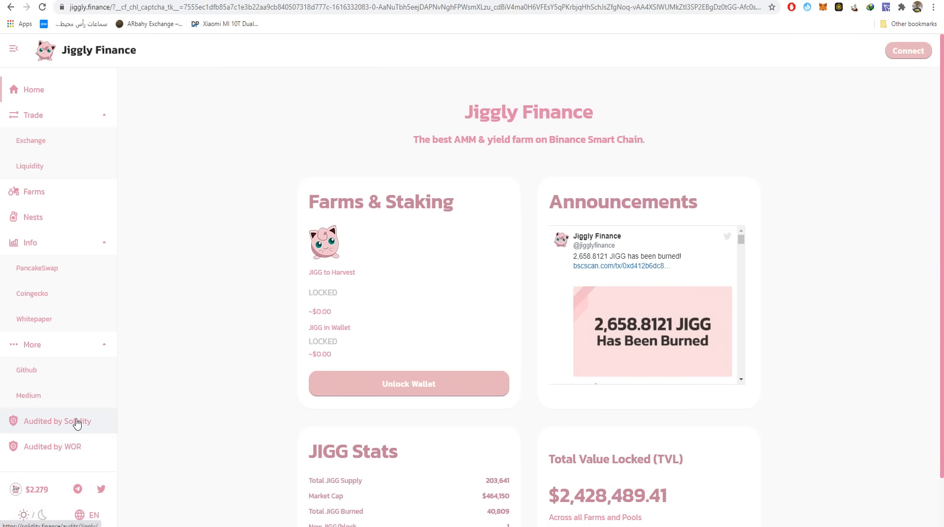
pyautogui.moveTo(436, 208)
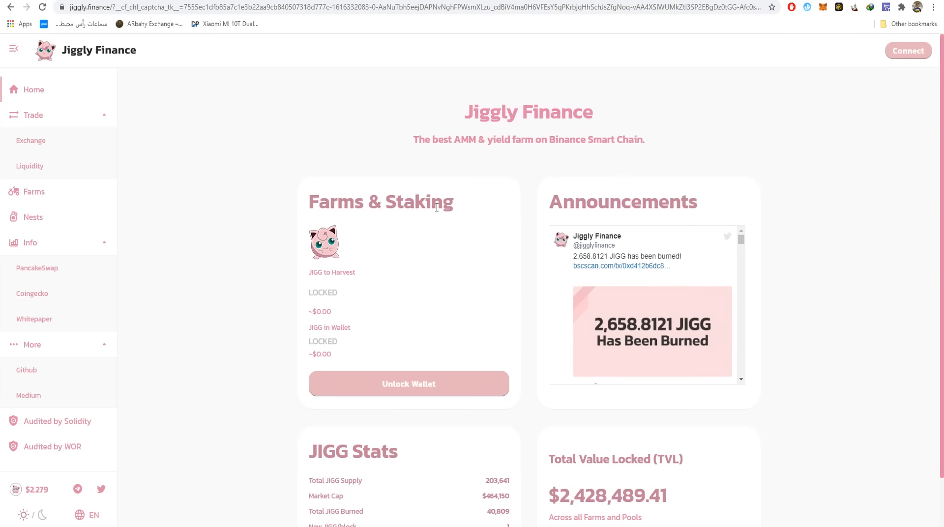
pyautogui.moveTo(209, 334)
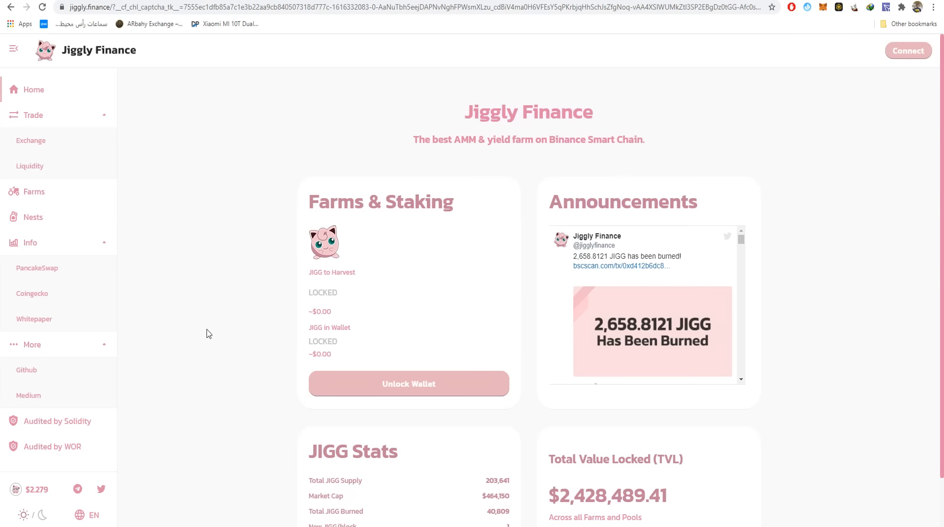
pyautogui.moveTo(127, 489)
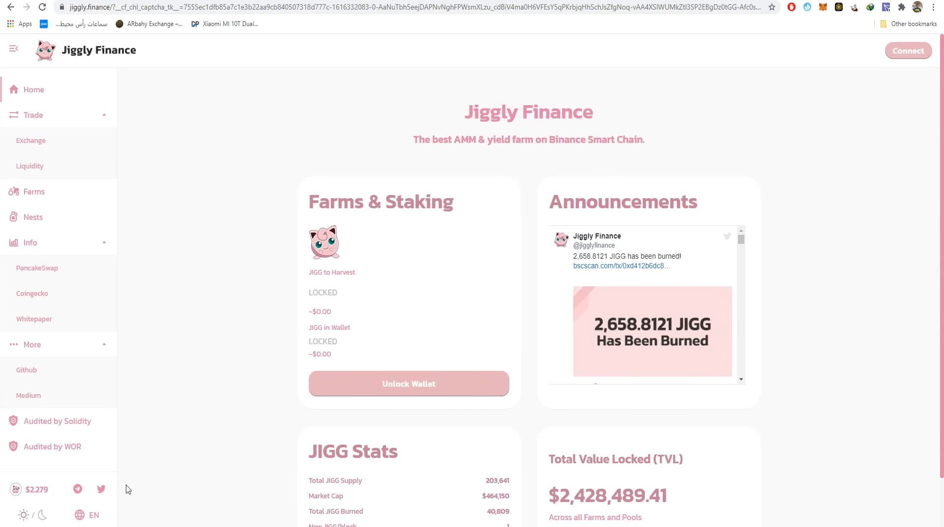
# - Enable the dark theme and highlight the new JIGG per block stat
pyautogui.click(42, 515)
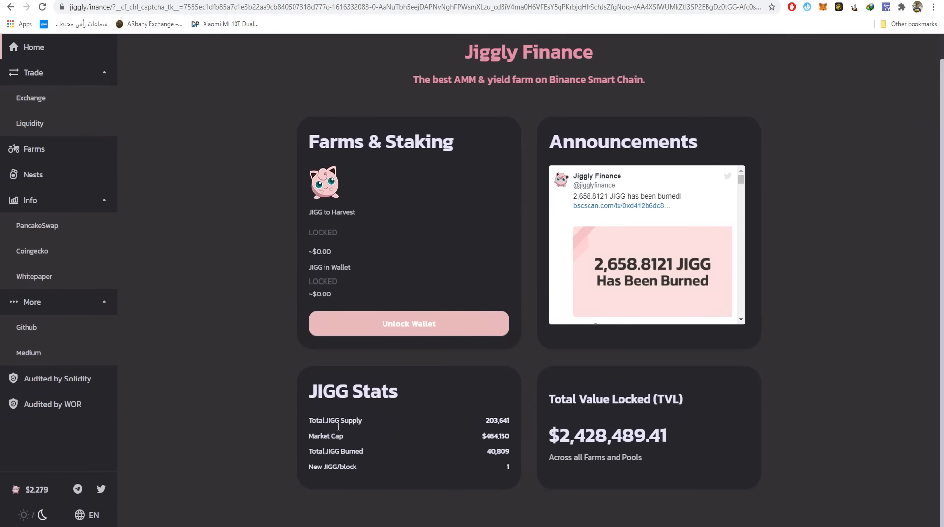
pyautogui.doubleClick(342, 436)
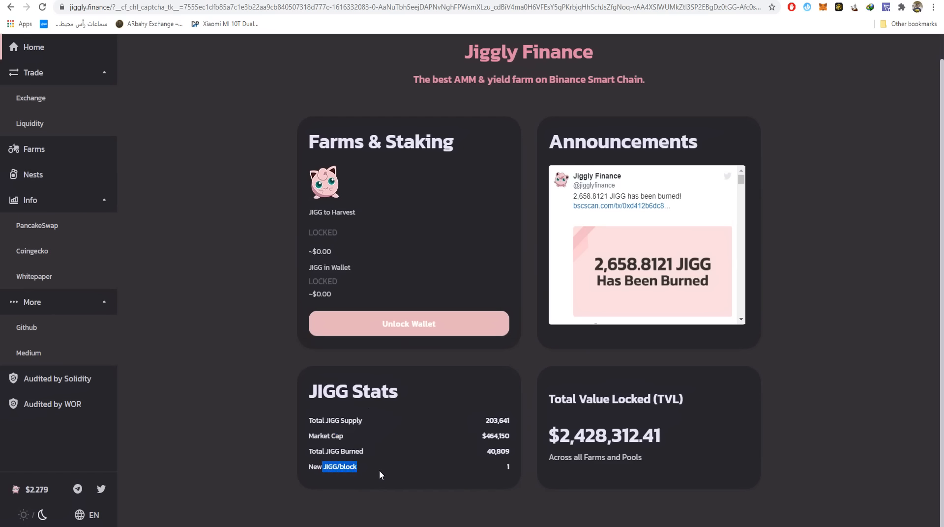
pyautogui.moveTo(618, 451)
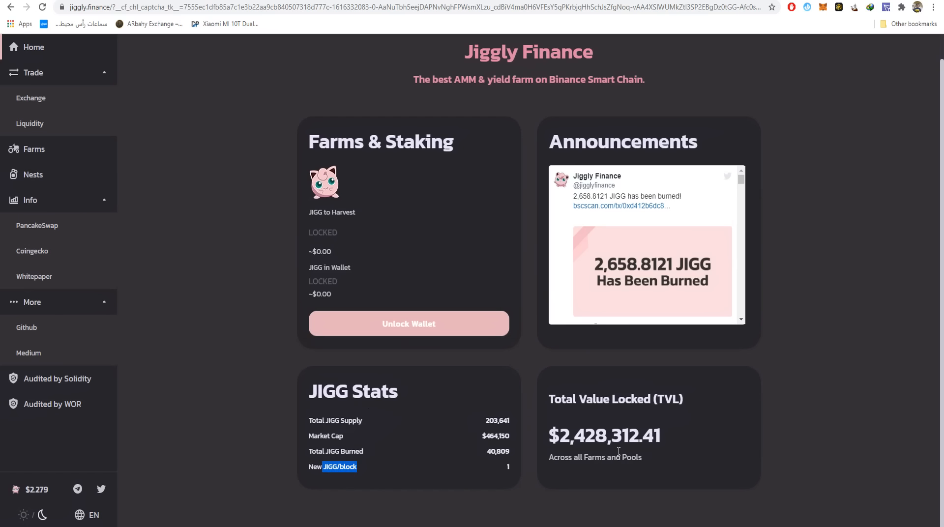
pyautogui.moveTo(590, 415)
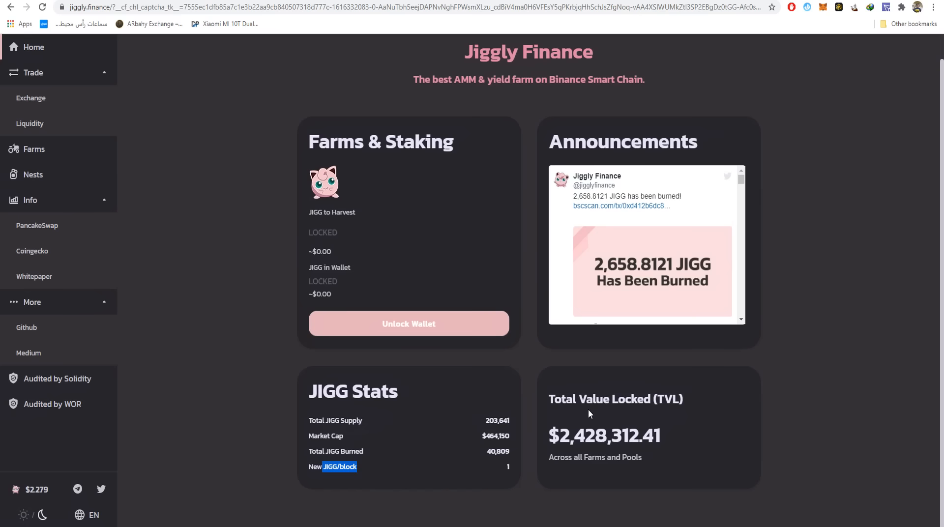
pyautogui.moveTo(593, 442)
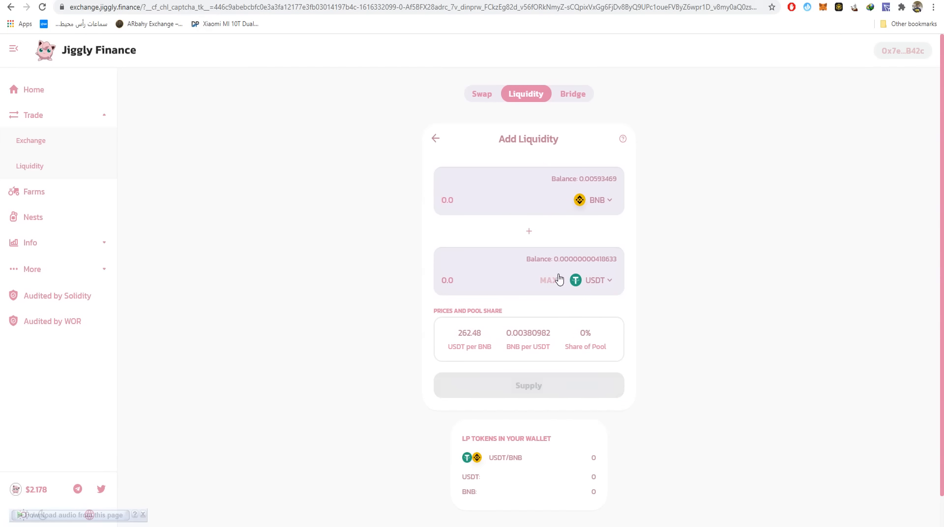
pyautogui.moveTo(568, 347)
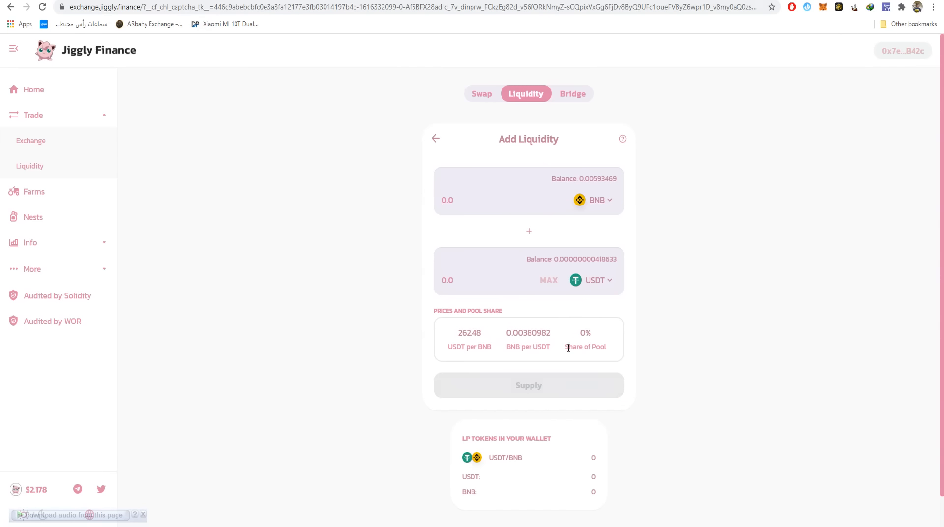
# - Enter a BNB amount on Add Liquidity against USDT, then leave for the Exchange swap panel
pyautogui.write('110000')
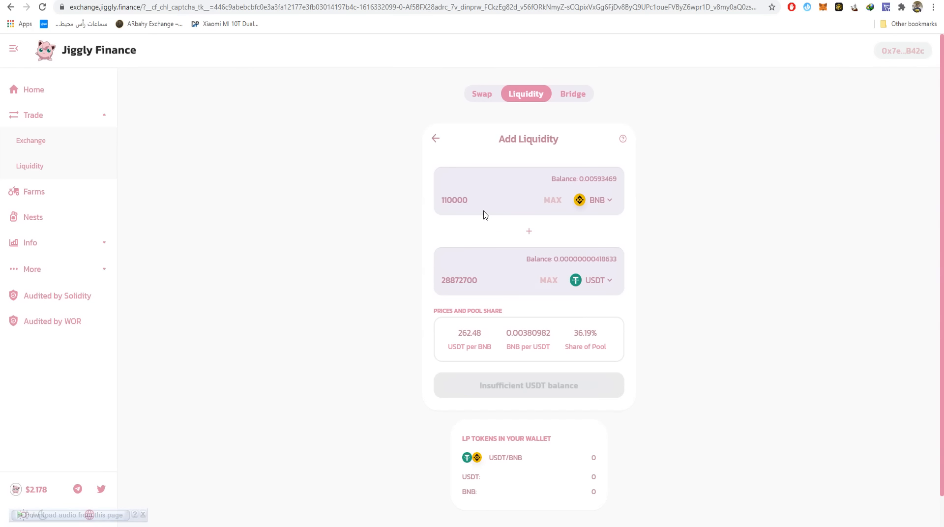
pyautogui.click(470, 200)
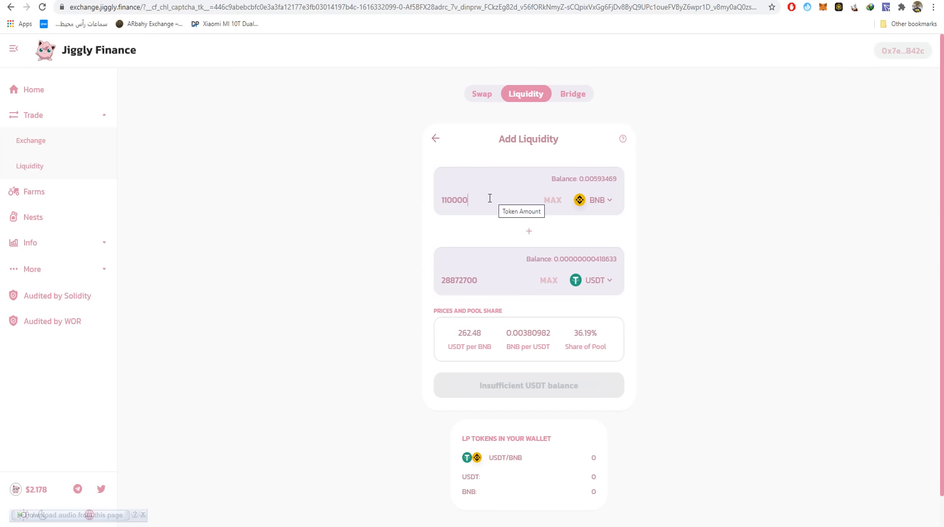
pyautogui.moveTo(639, 333)
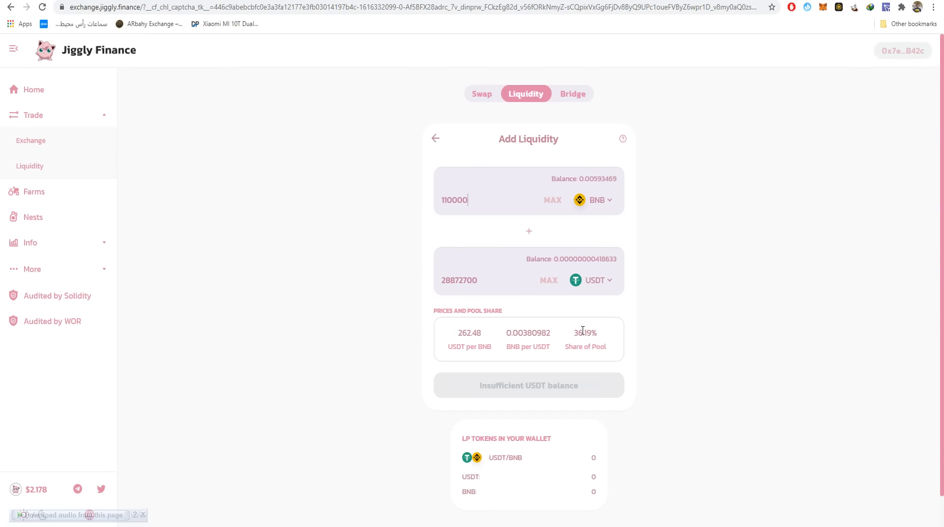
pyautogui.click(482, 94)
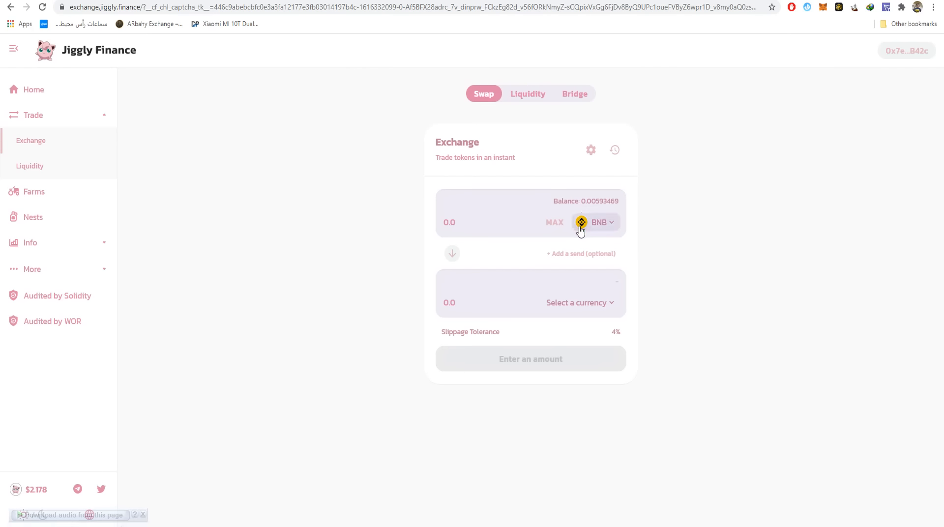
# - Reload the swap page, view the wallet connection list and dismiss it unconnected
pyautogui.click(596, 222)
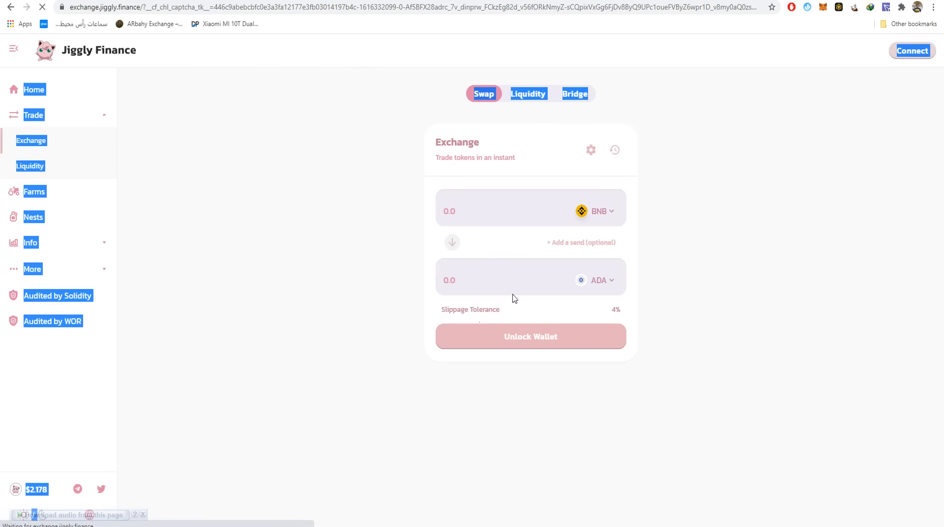
pyautogui.rightClick(568, 145)
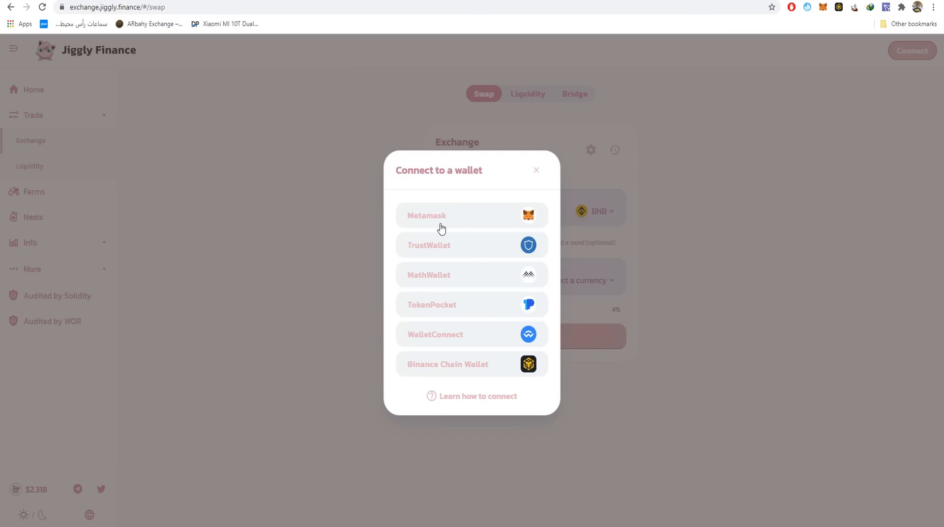
pyautogui.moveTo(475, 326)
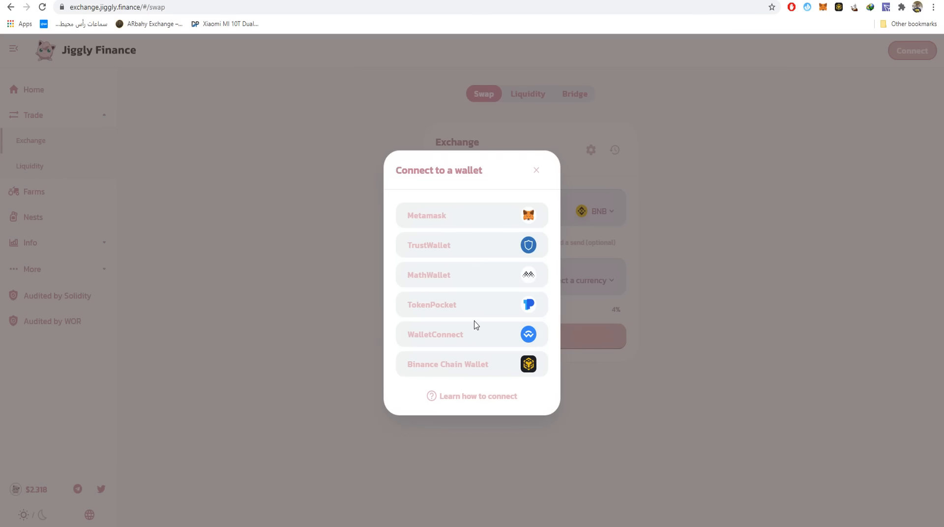
pyautogui.moveTo(455, 346)
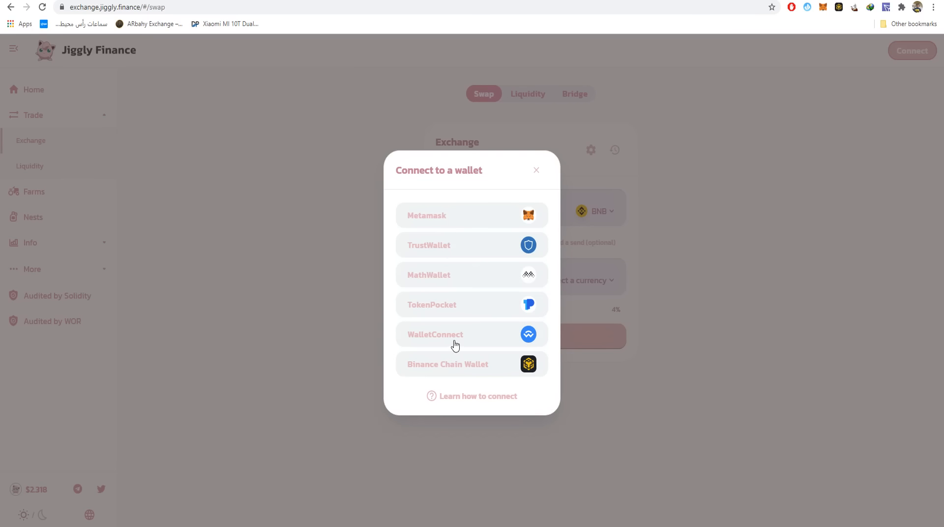
pyautogui.click(535, 170)
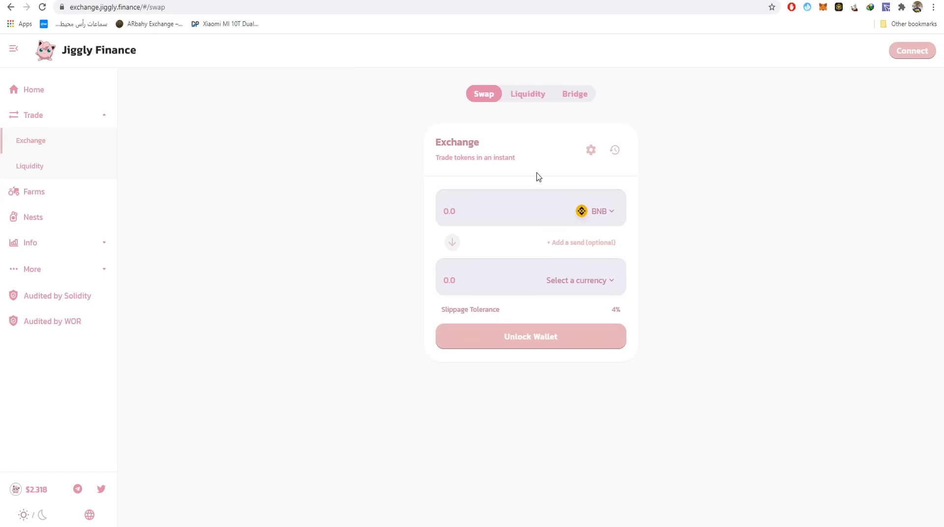
# - Enter 1 BNB to get a quote of about 219.668 ADA
pyautogui.click(912, 50)
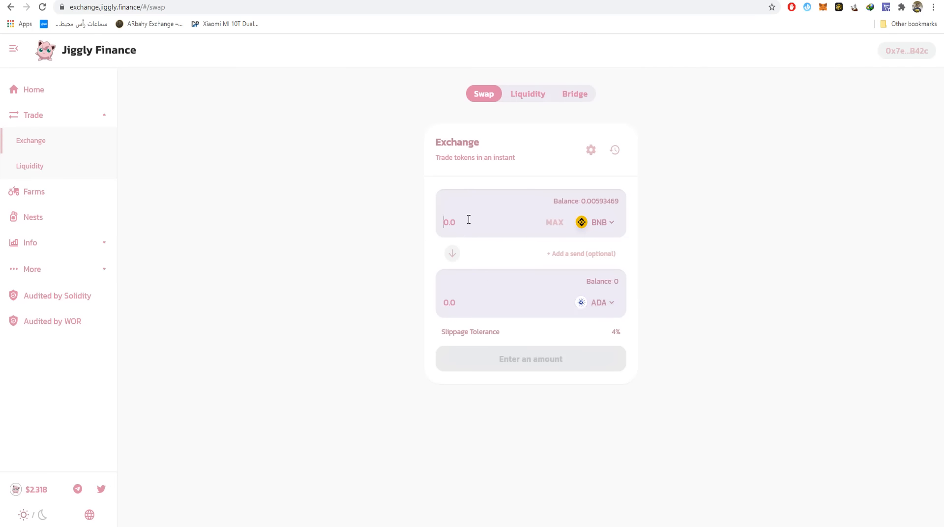
pyautogui.write('1')
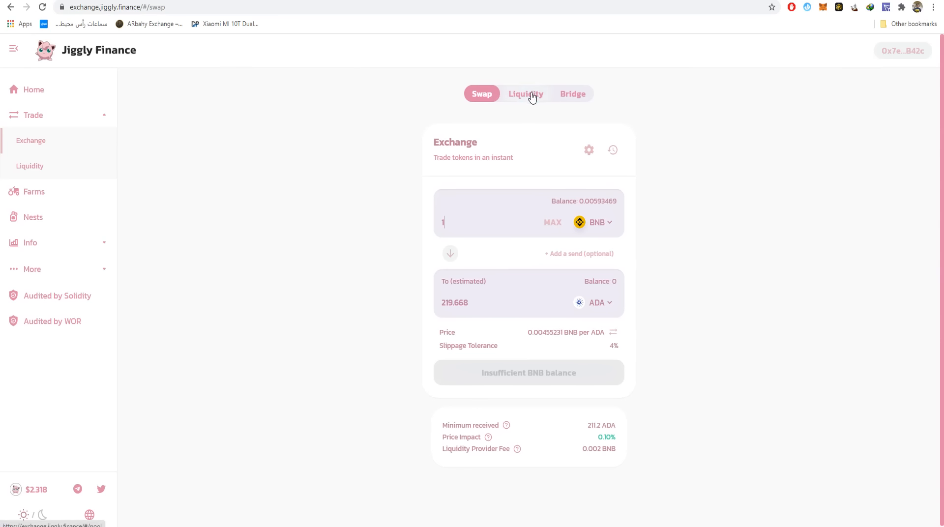
pyautogui.moveTo(571, 98)
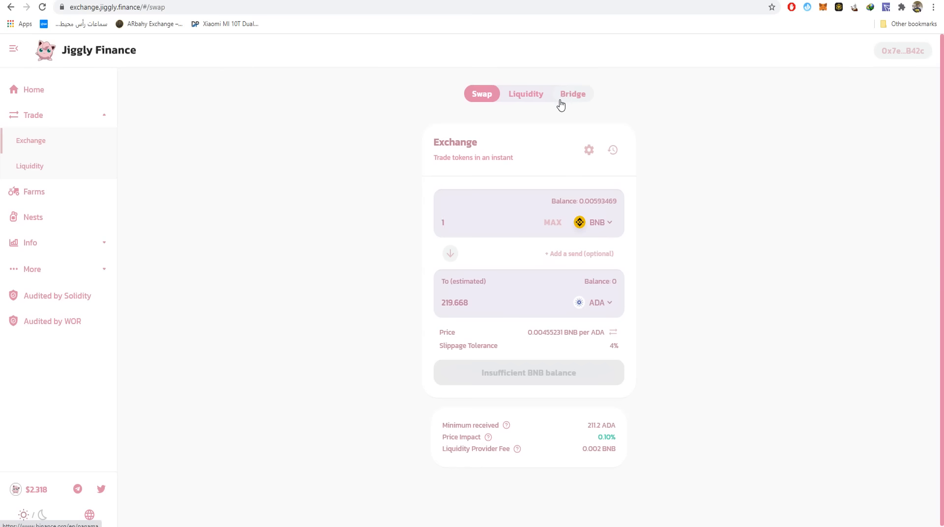
pyautogui.moveTo(554, 108)
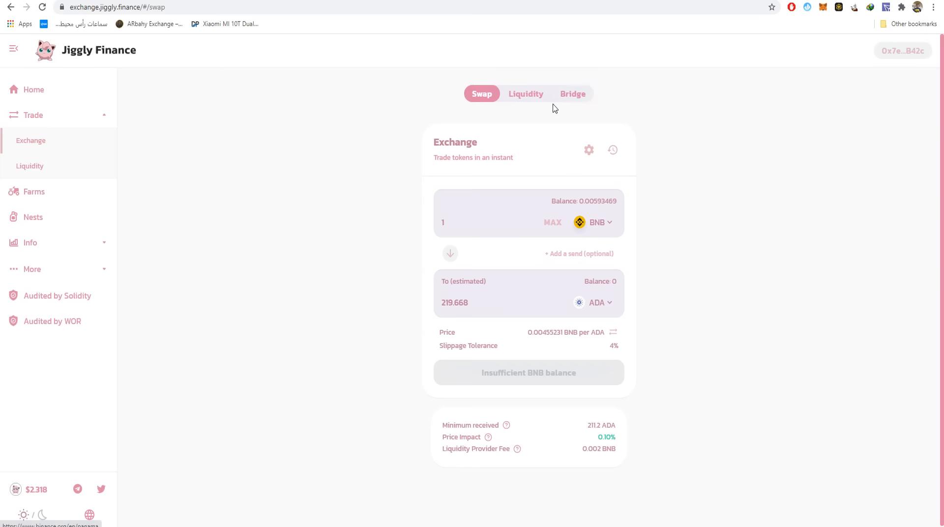
pyautogui.moveTo(557, 93)
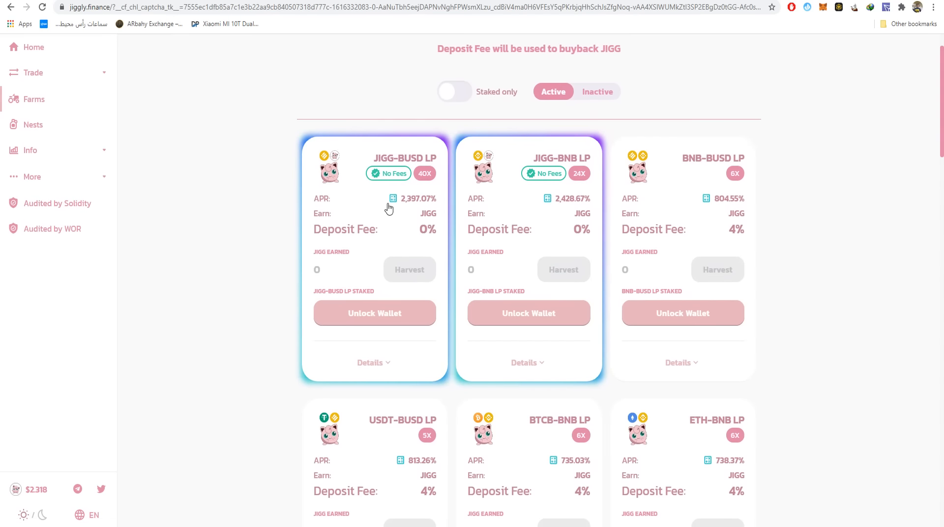
# - Check the JIGG-BUSD LP farm's ROI estimates, then browse the farm list
pyautogui.click(393, 198)
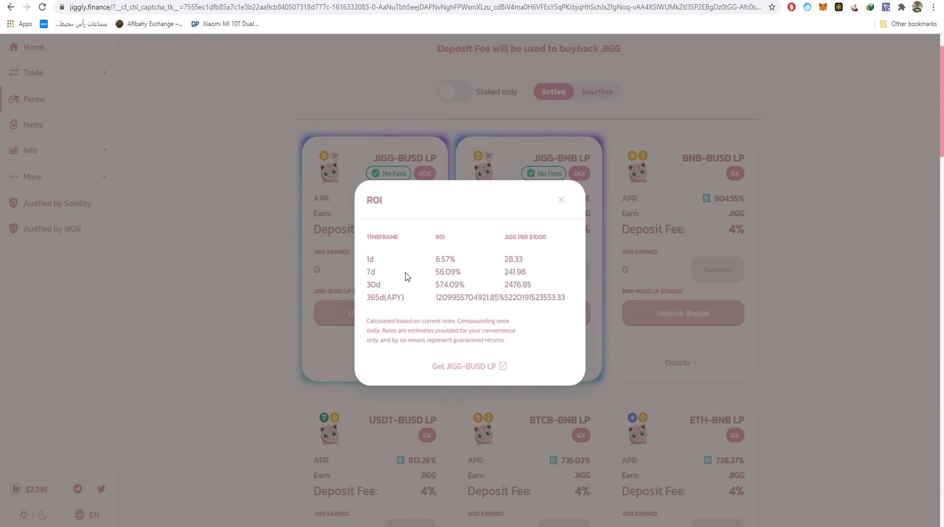
pyautogui.moveTo(518, 215)
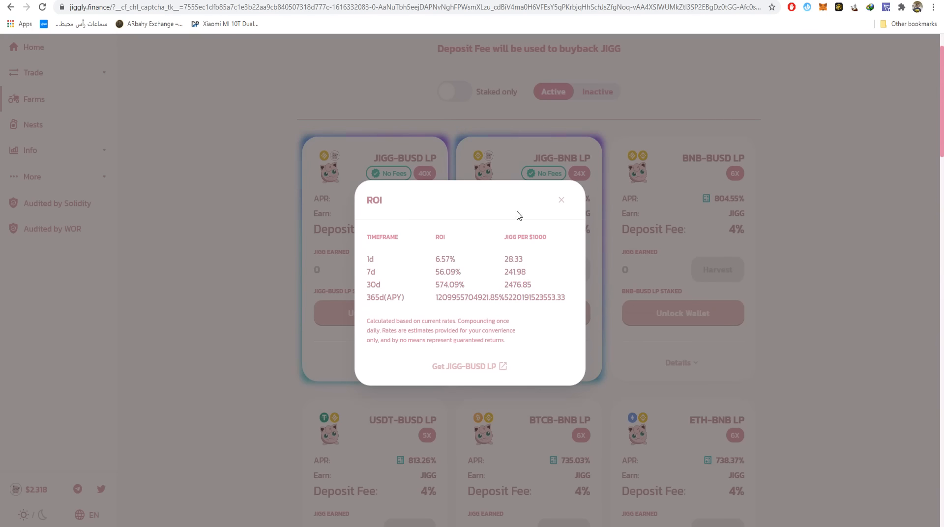
pyautogui.click(561, 199)
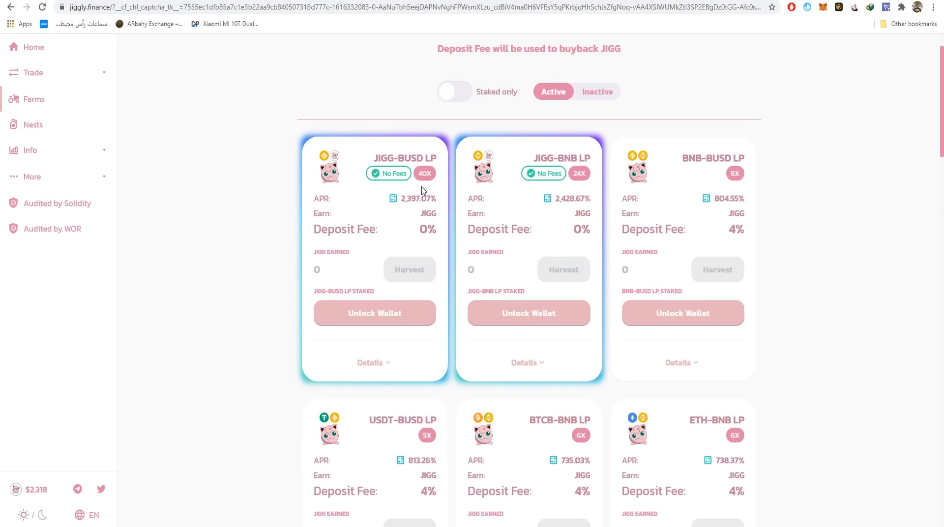
pyautogui.moveTo(442, 189)
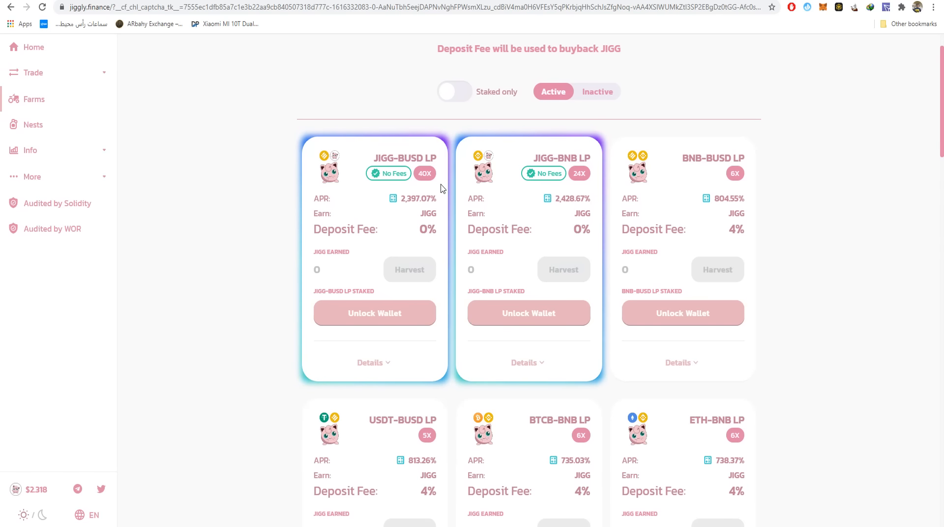
pyautogui.scroll(-3)
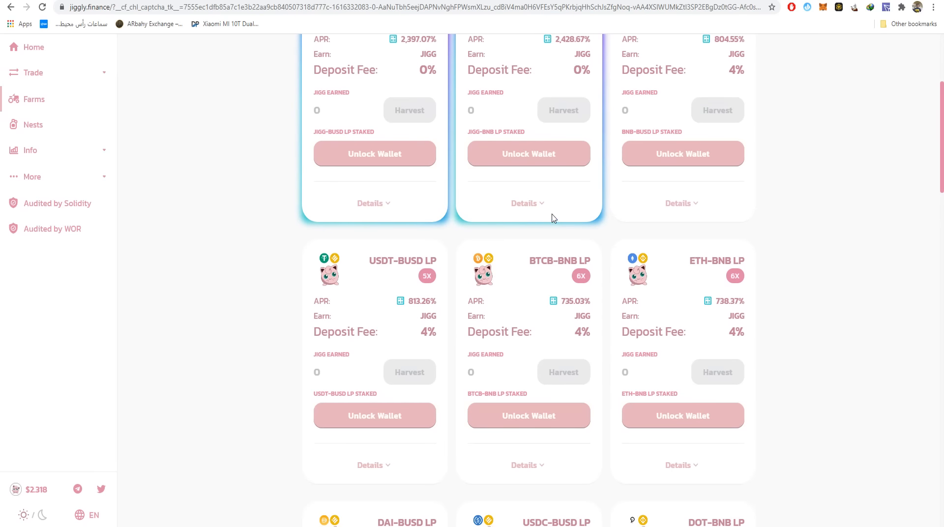
pyautogui.moveTo(514, 232)
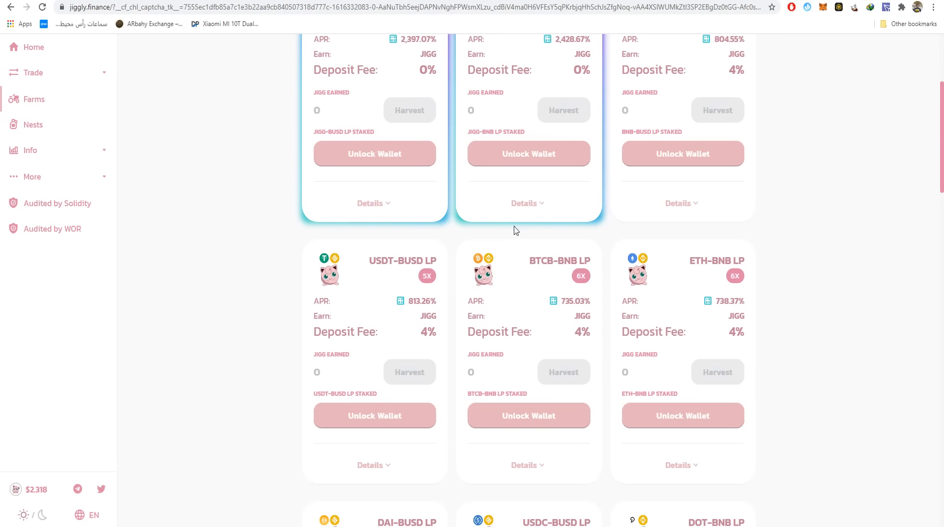
pyautogui.moveTo(463, 251)
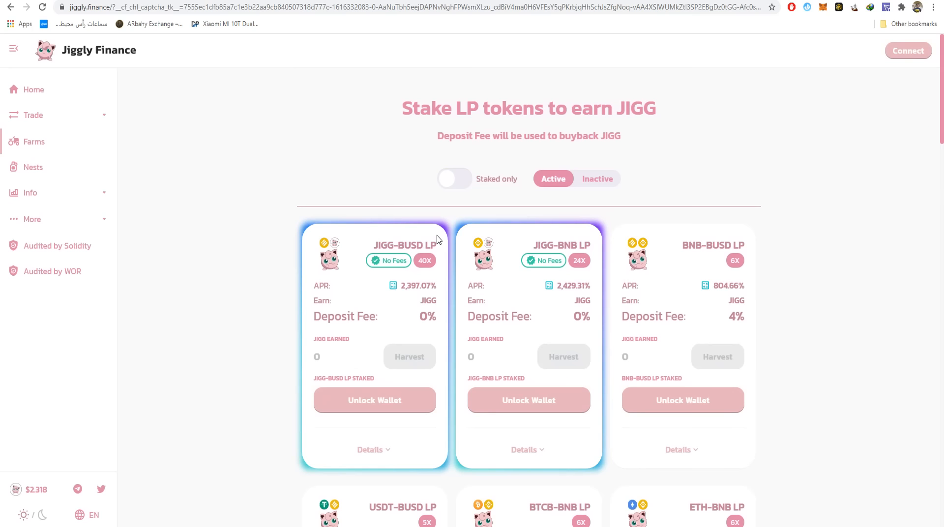
pyautogui.moveTo(401, 252)
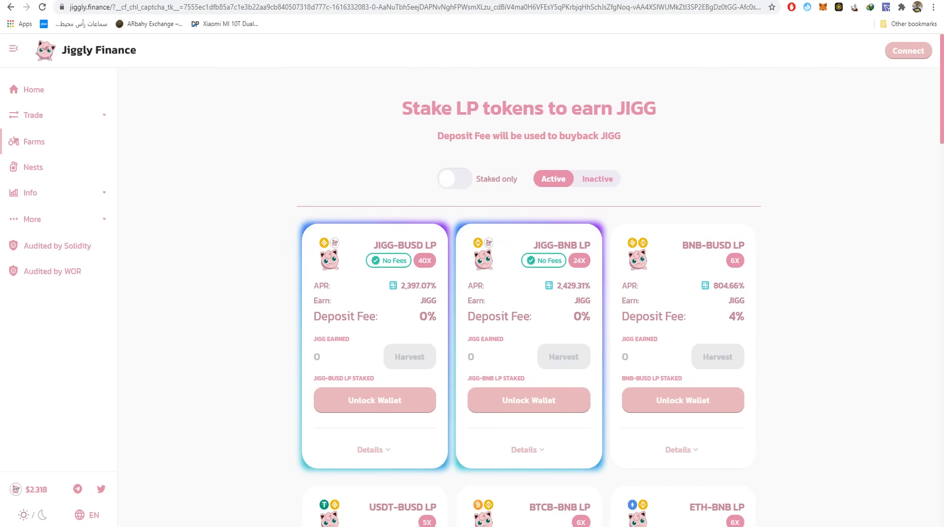
# - Go to Nests and view the JIGG pool's ROI estimates at about 718% APR
pyautogui.click(33, 168)
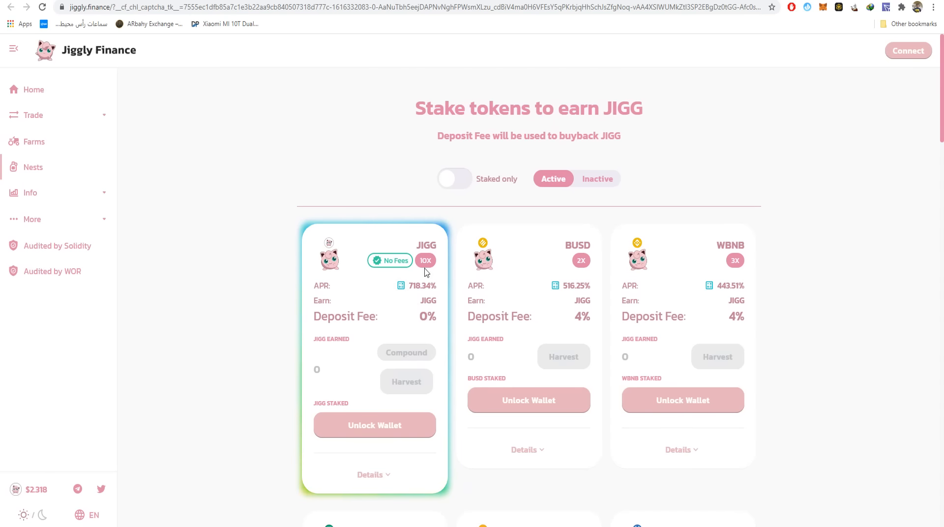
pyautogui.click(401, 286)
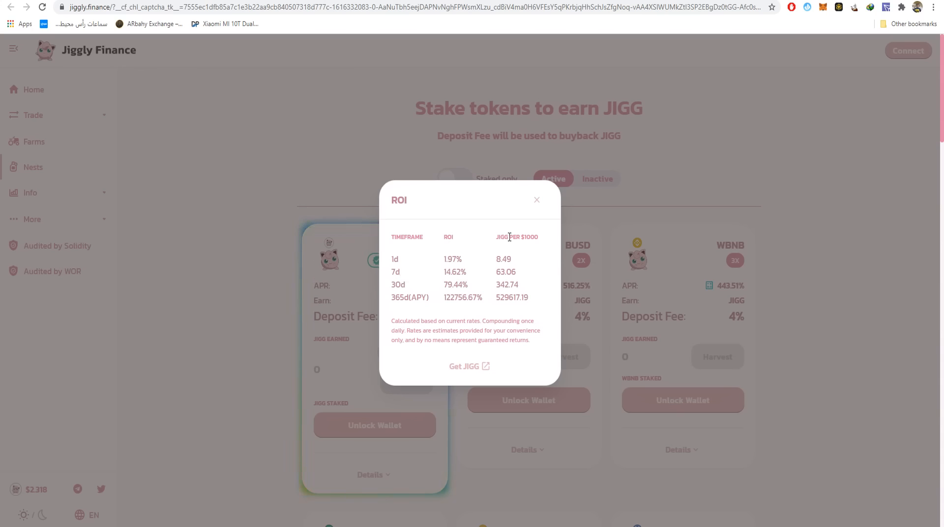
pyautogui.click(537, 199)
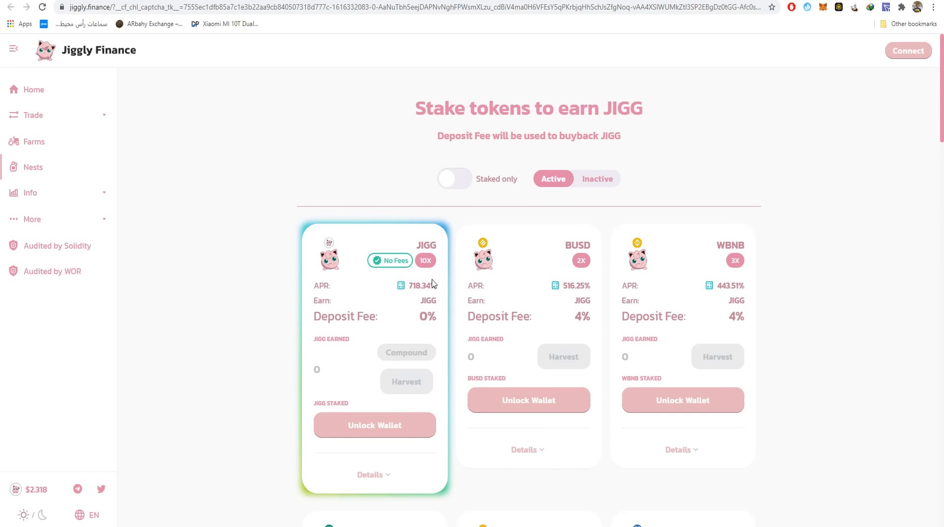
pyautogui.moveTo(383, 241)
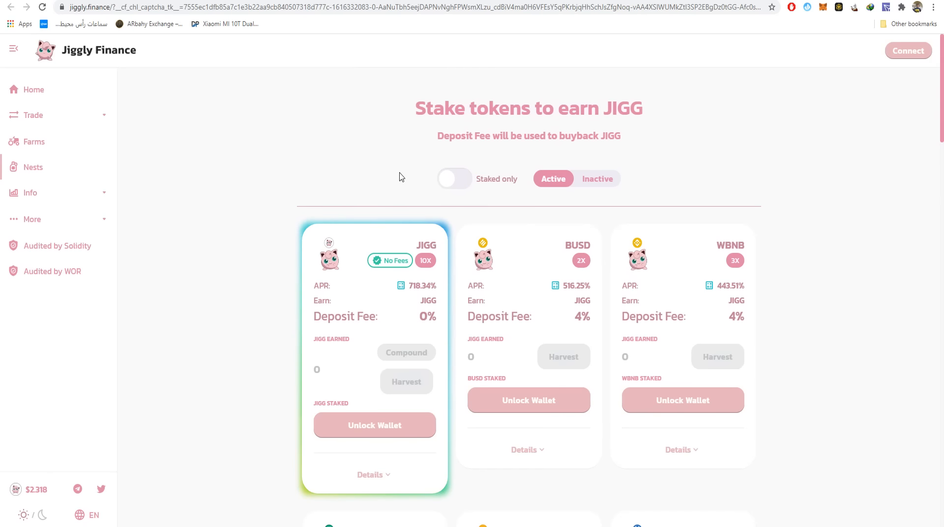
pyautogui.moveTo(513, 207)
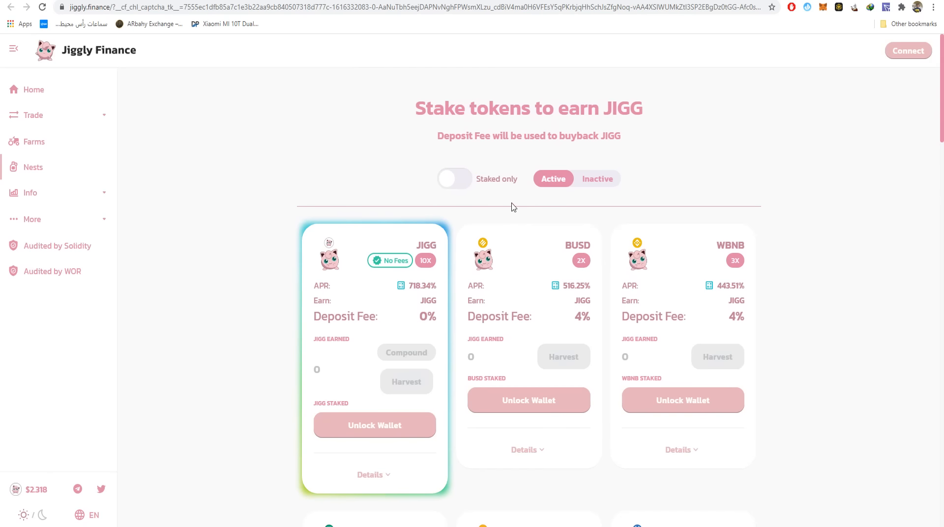
pyautogui.moveTo(577, 314)
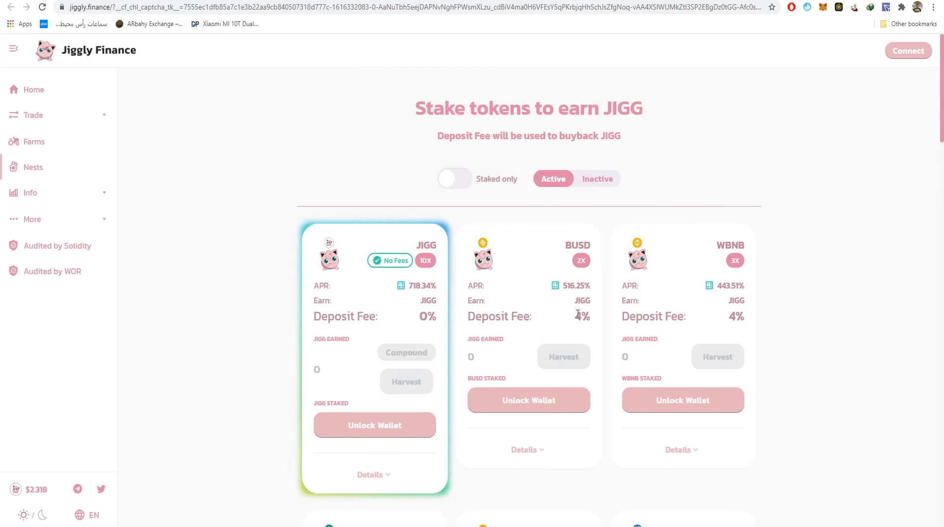
# - Return to the Farms page listing JIGG-BUSD at about 2,397% APR
pyautogui.click(35, 141)
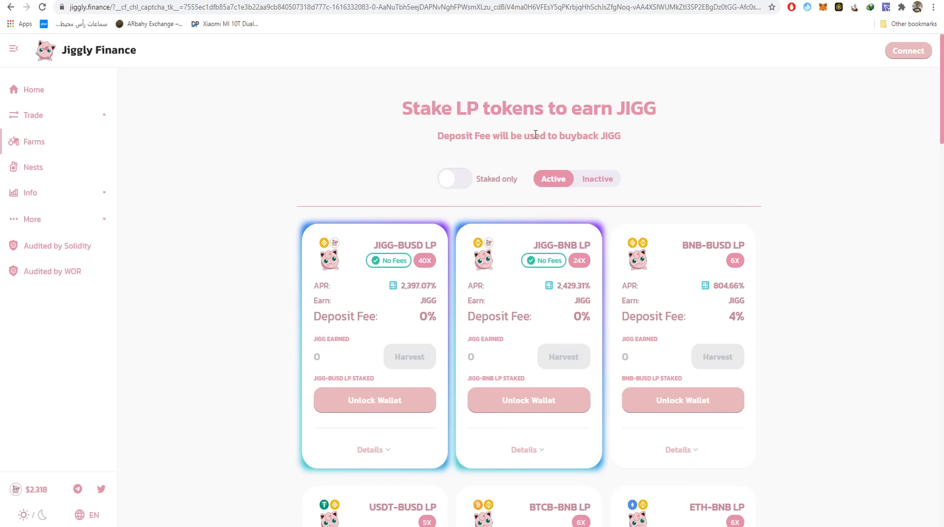
pyautogui.moveTo(493, 151)
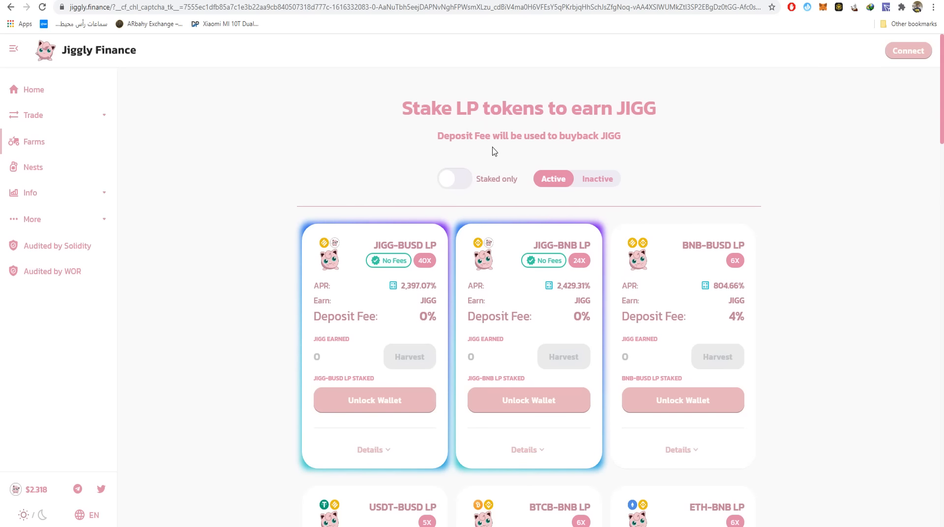
pyautogui.moveTo(621, 137)
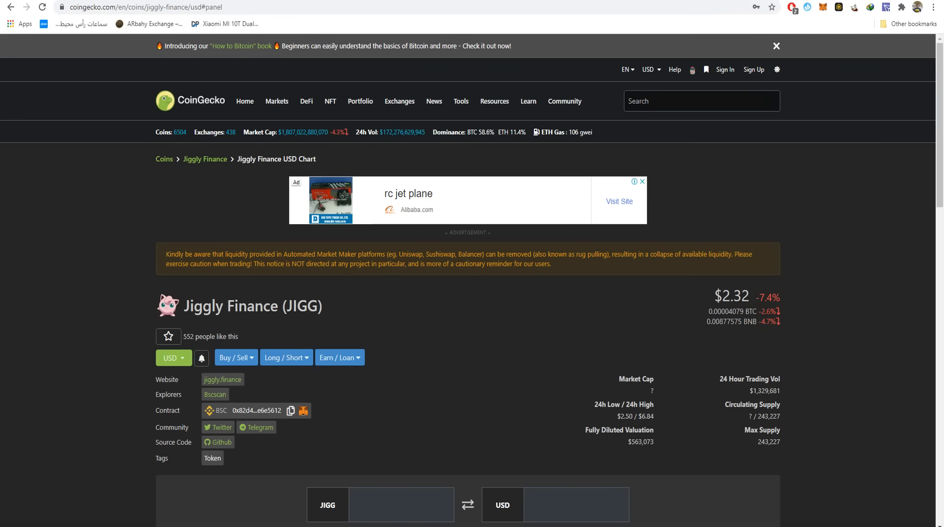
# - View JIGG's Markets list and bring up the MetaMask prompt to add the JIGG token
pyautogui.scroll(-3)
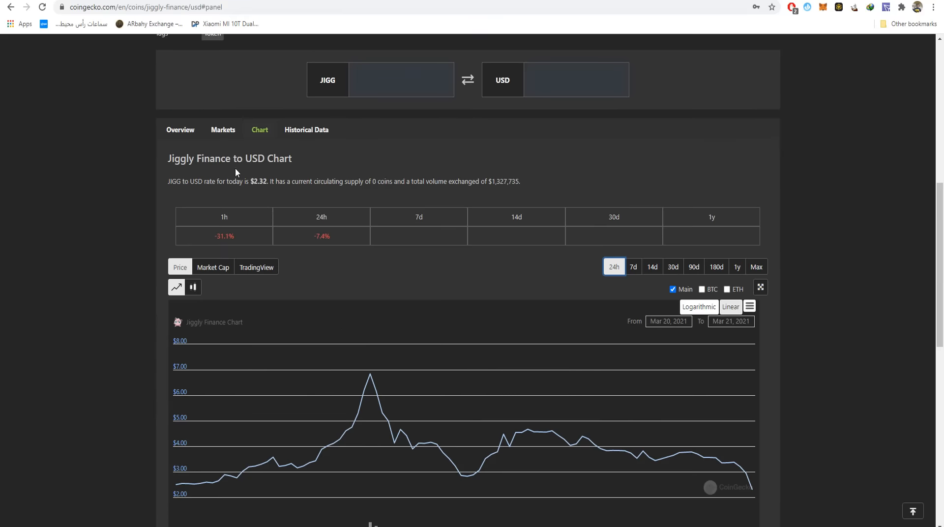
pyautogui.click(398, 79)
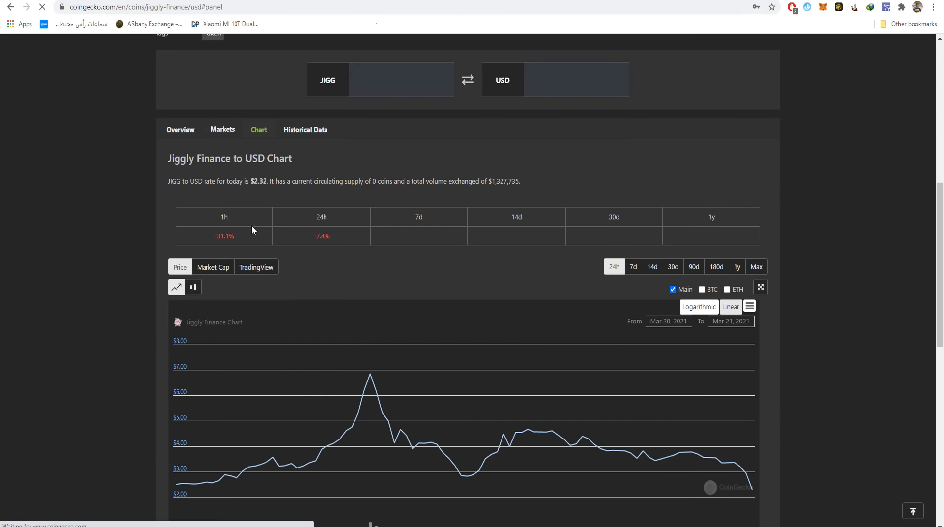
pyautogui.click(223, 130)
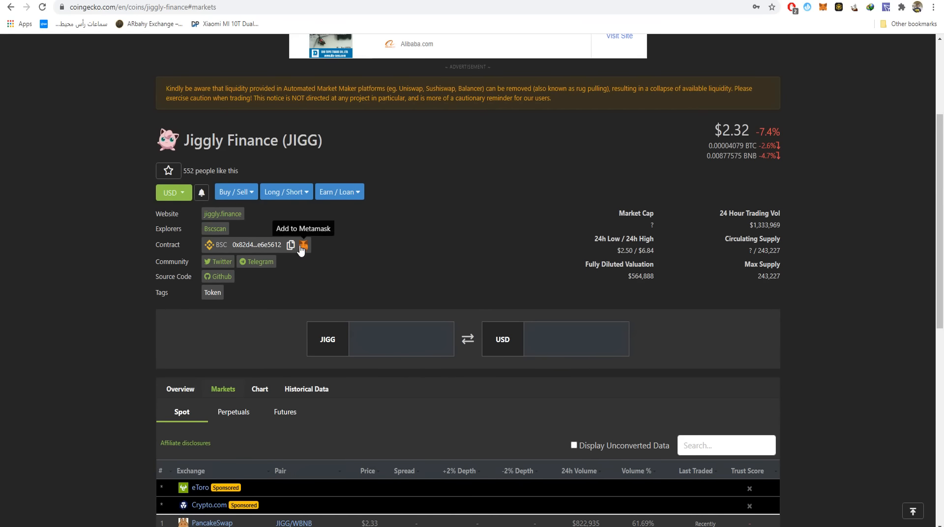
pyautogui.click(303, 245)
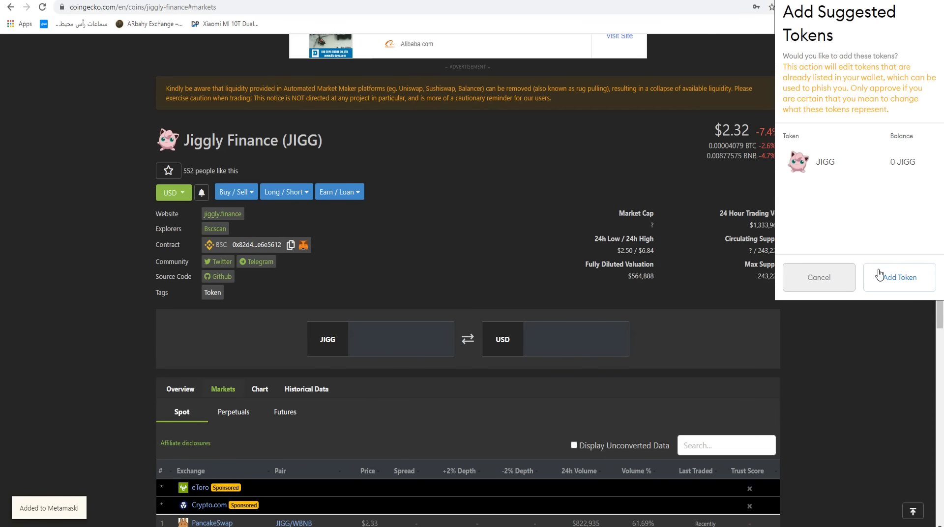
# - Confirm adding JIGG to the wallet and return to the Jiggly Finance home dashboard
pyautogui.click(900, 278)
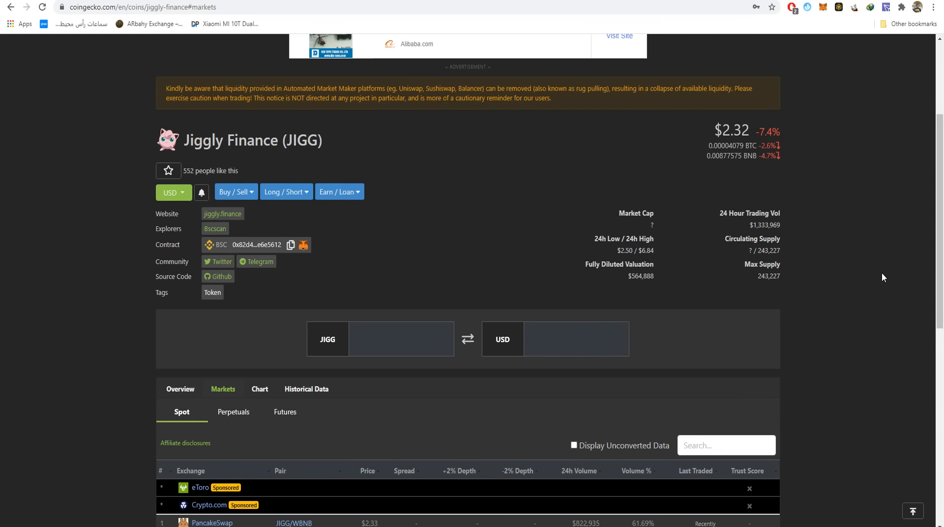
pyautogui.moveTo(862, 59)
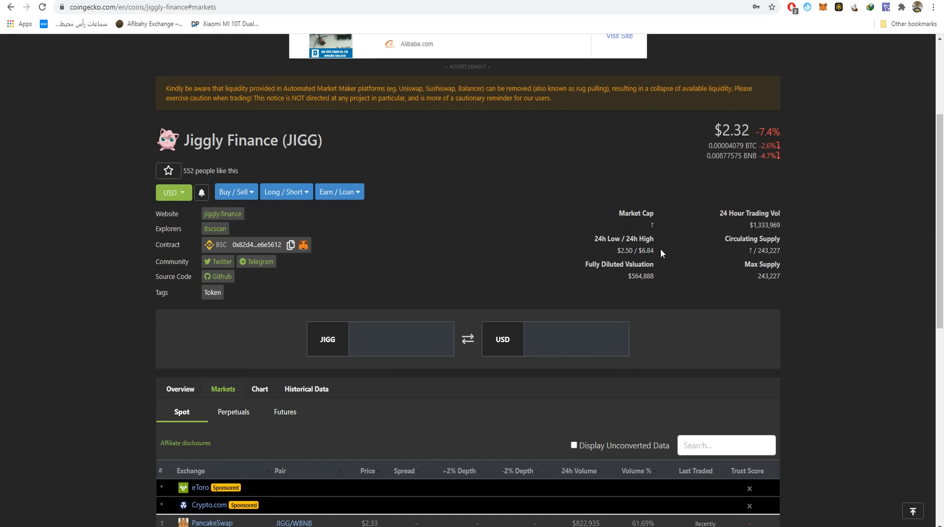
pyautogui.click(222, 213)
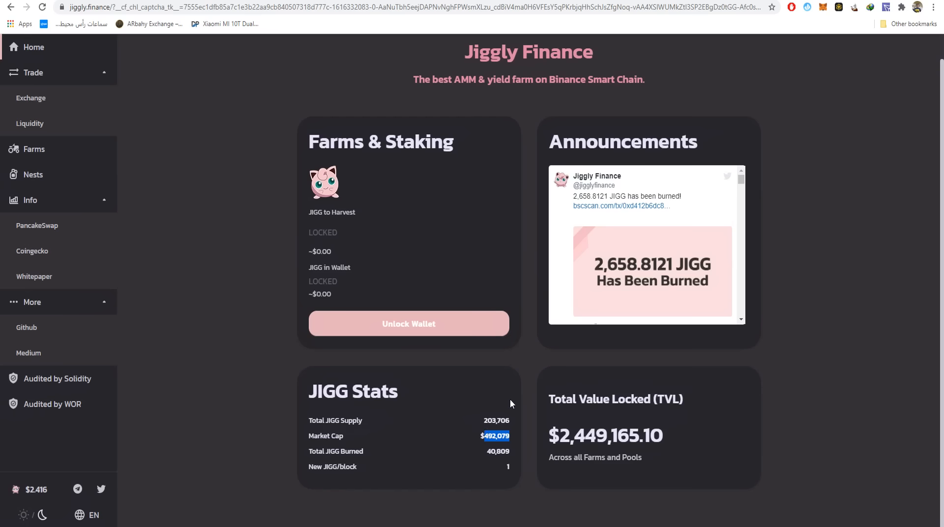
pyautogui.moveTo(646, 22)
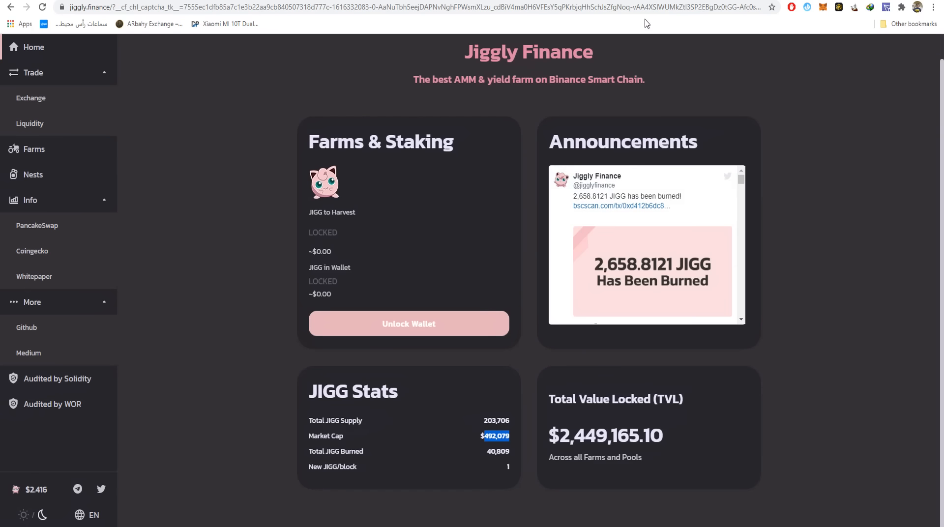
pyautogui.moveTo(160, 334)
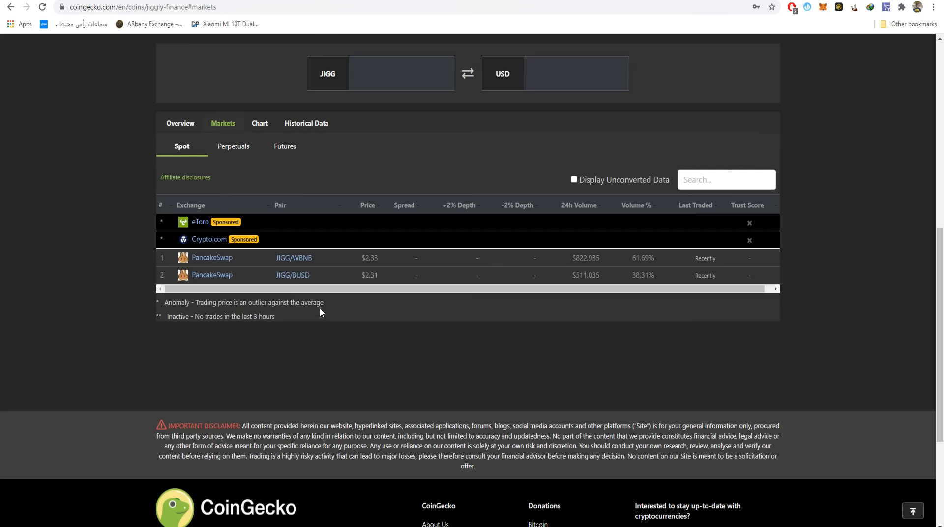
# - Show the JIGG to USD price chart at $2.33 over the last 7 days
pyautogui.click(260, 123)
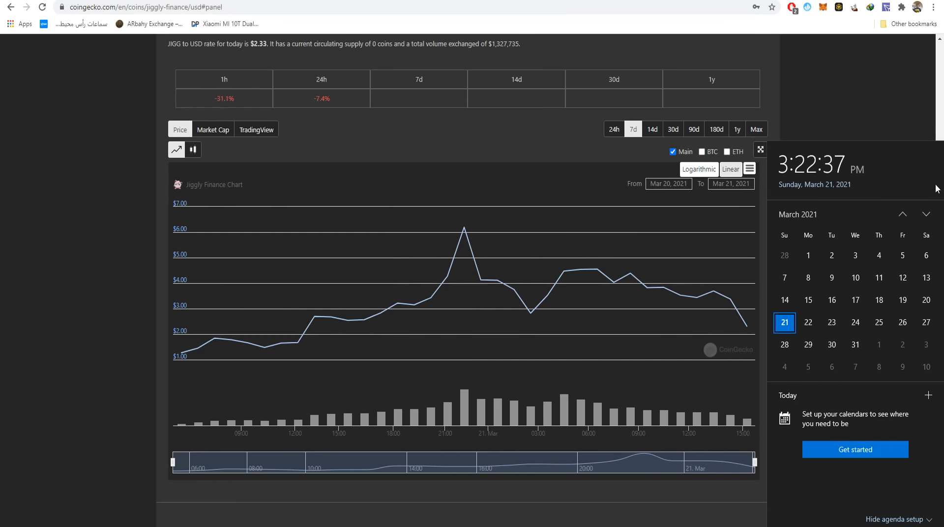
pyautogui.moveTo(181, 351)
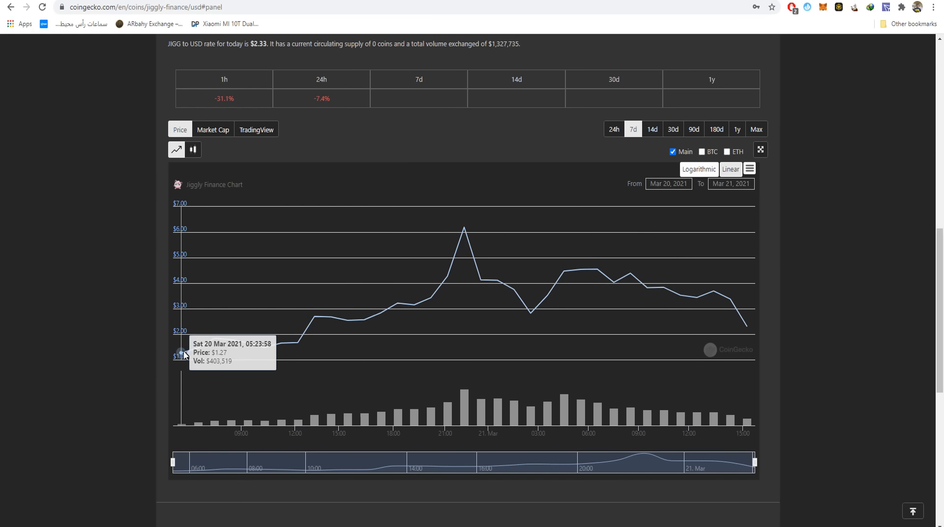
pyautogui.moveTo(464, 229)
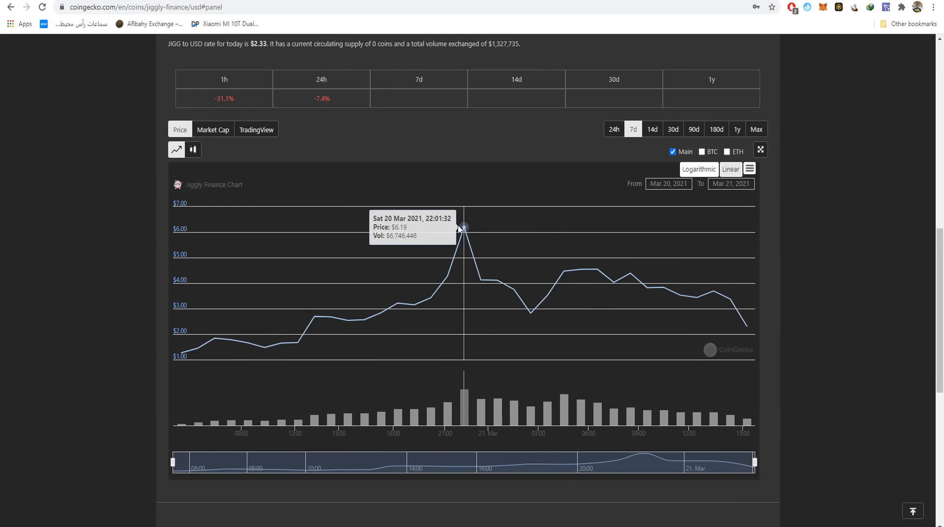
pyautogui.moveTo(460, 232)
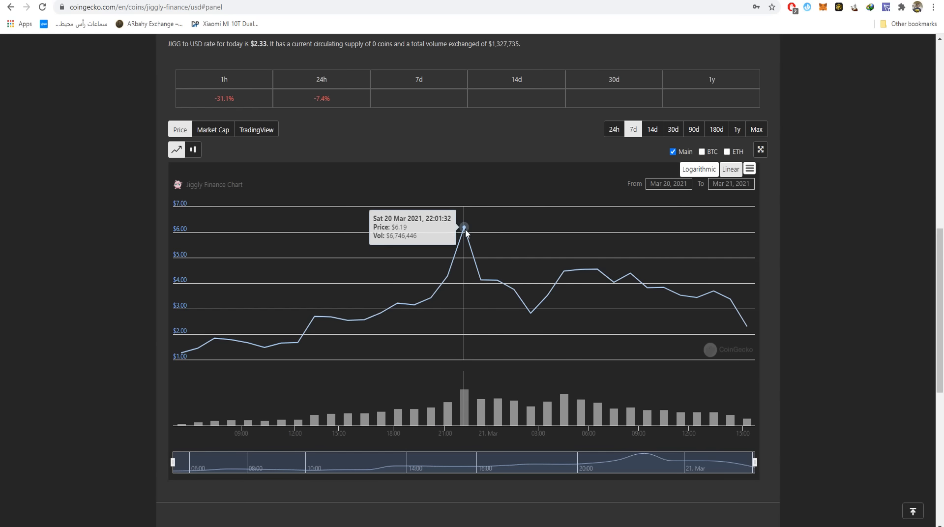
pyautogui.moveTo(459, 244)
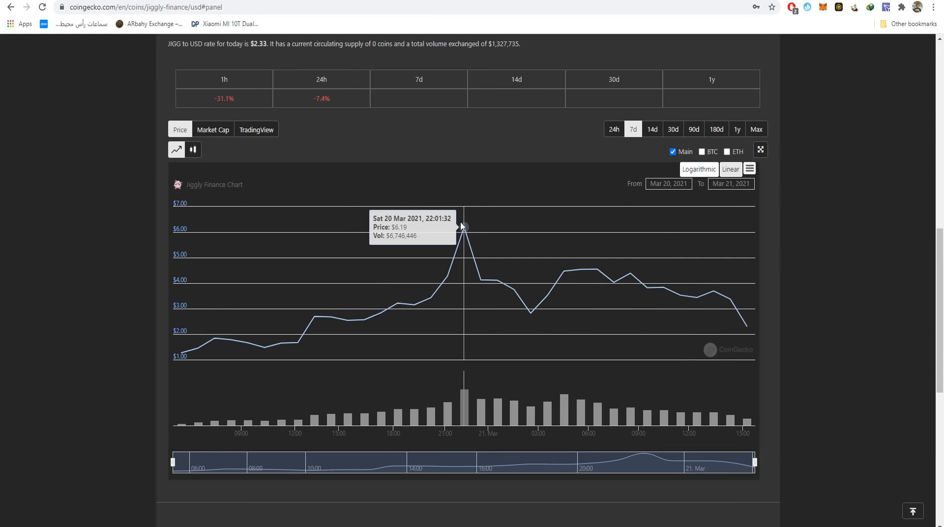
pyautogui.moveTo(481, 285)
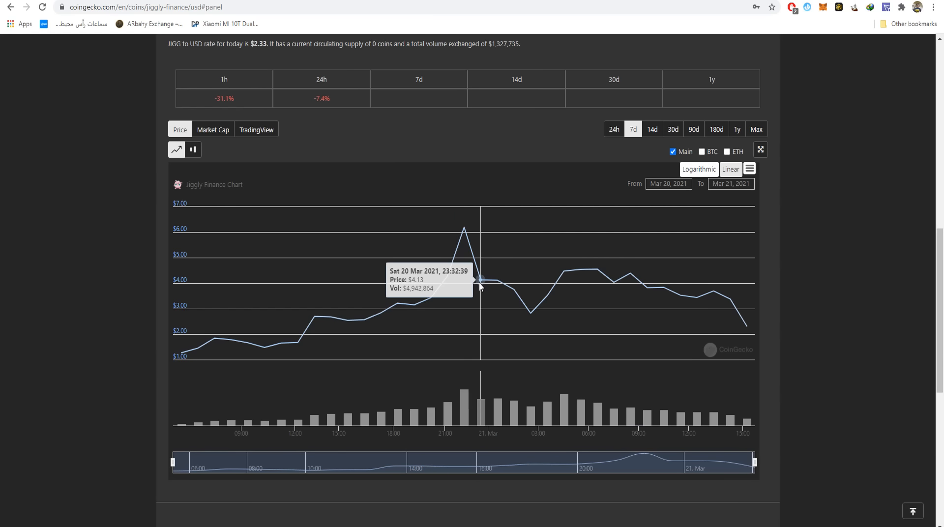
pyautogui.moveTo(745, 326)
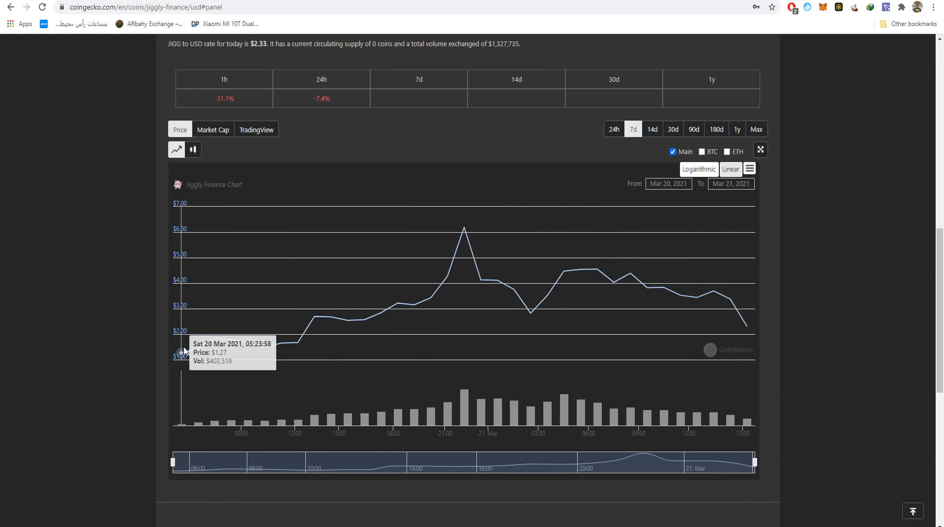
pyautogui.moveTo(746, 326)
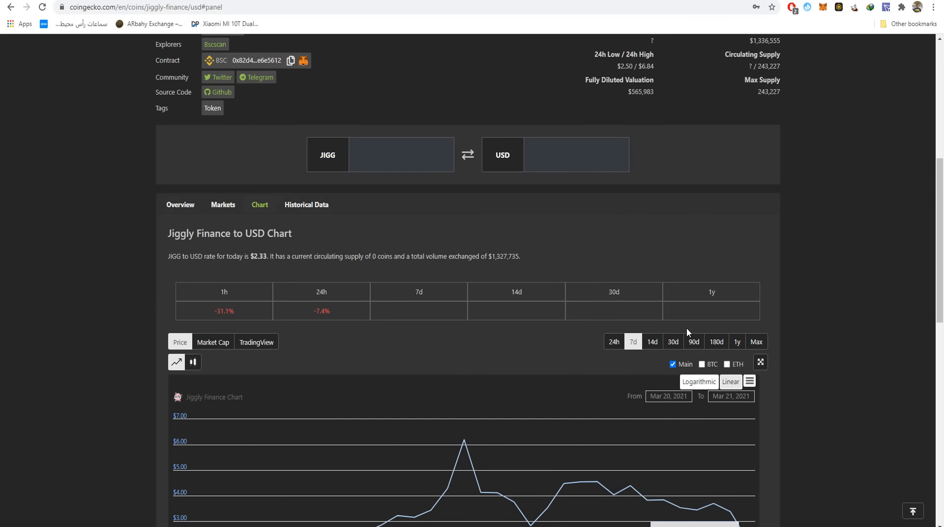
# - From the Jiggly Finance coin page, follow the BscScan explorer link to the JIGG token page
pyautogui.scroll(3)
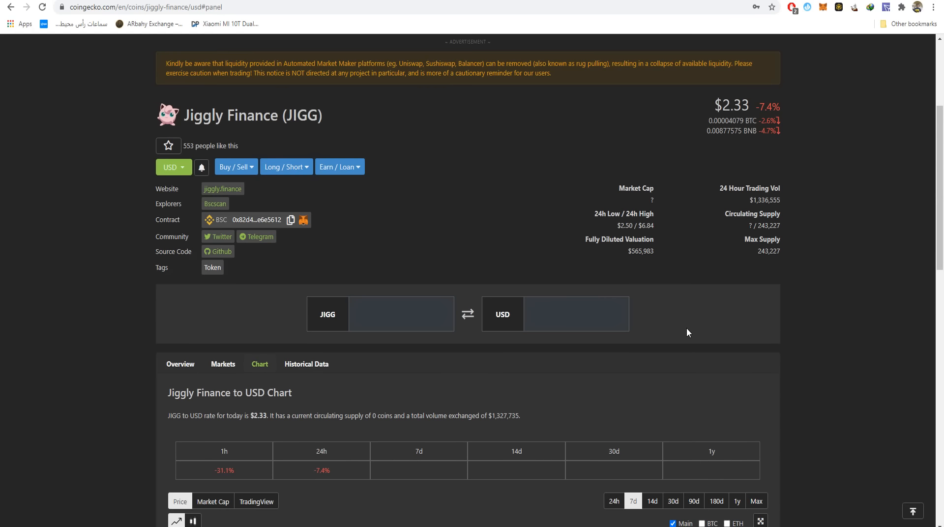
pyautogui.click(401, 313)
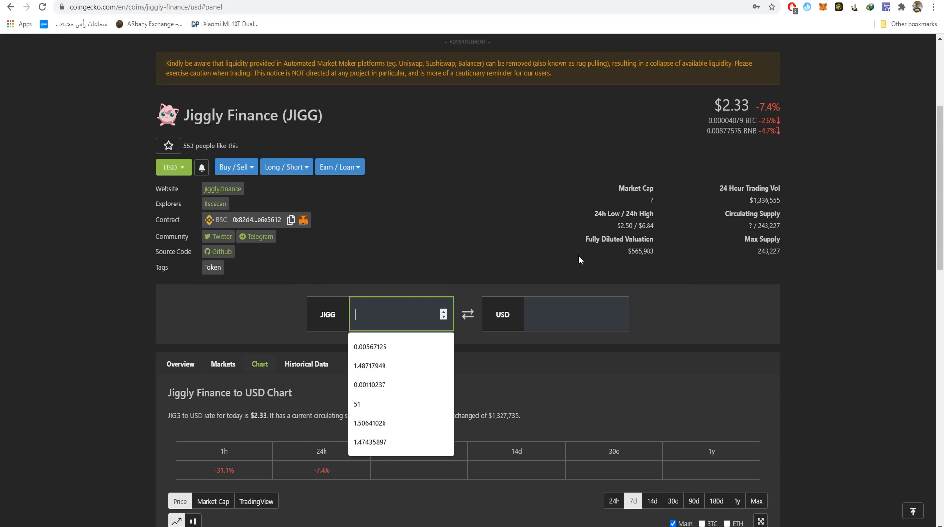
pyautogui.moveTo(263, 247)
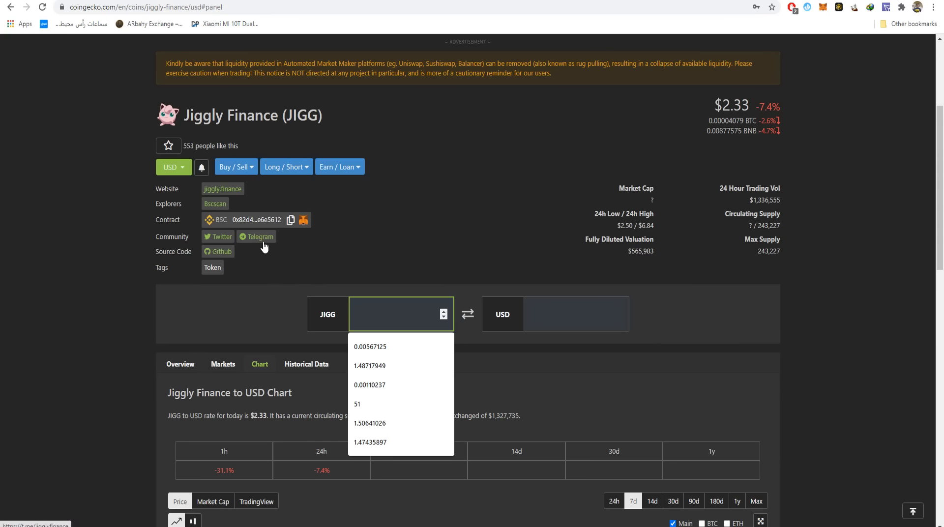
pyautogui.moveTo(208, 223)
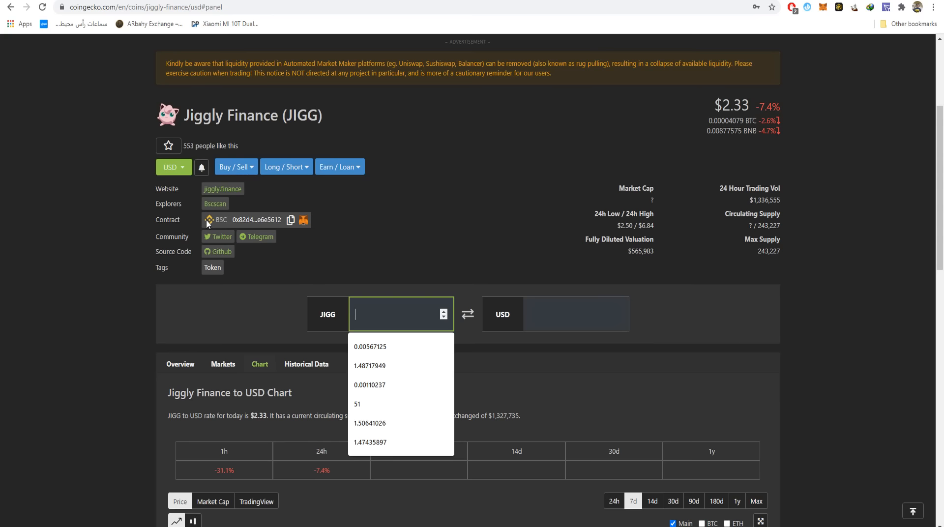
pyautogui.moveTo(362, 253)
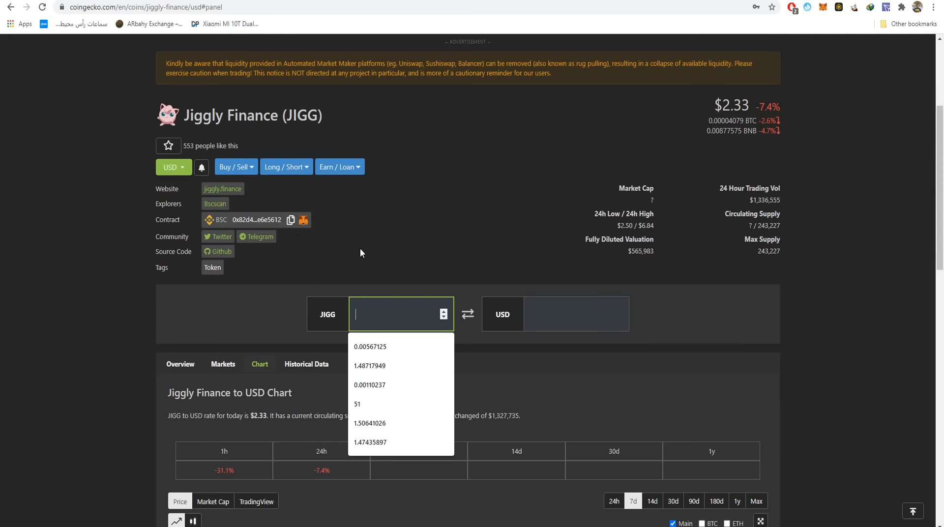
pyautogui.moveTo(225, 205)
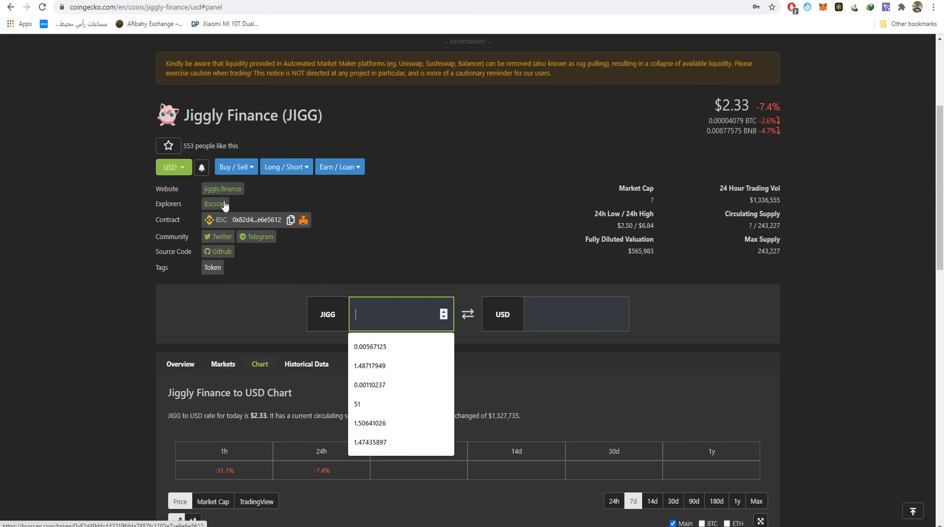
pyautogui.click(215, 204)
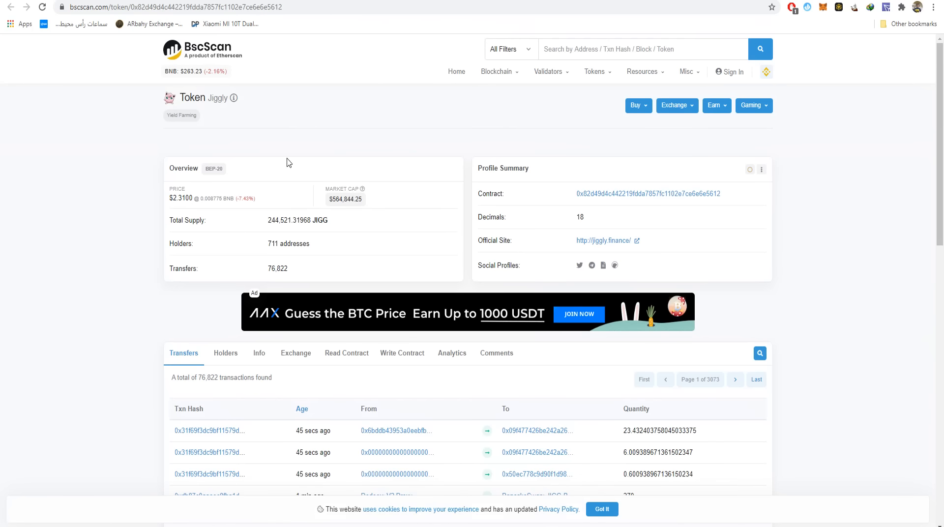
pyautogui.moveTo(264, 175)
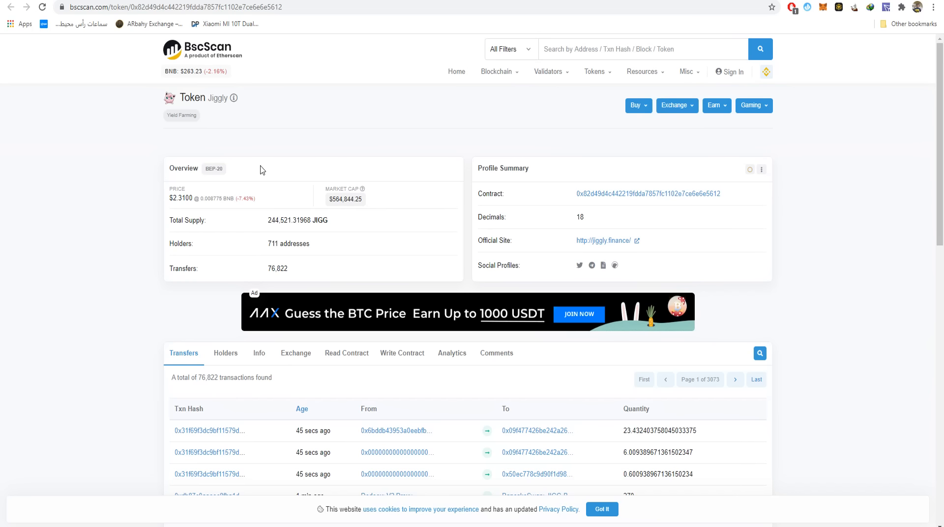
# - Highlight the JIGG price and 244,521.31968 total supply, then select the latest transfer's Txn Hash
pyautogui.doubleClick(181, 199)
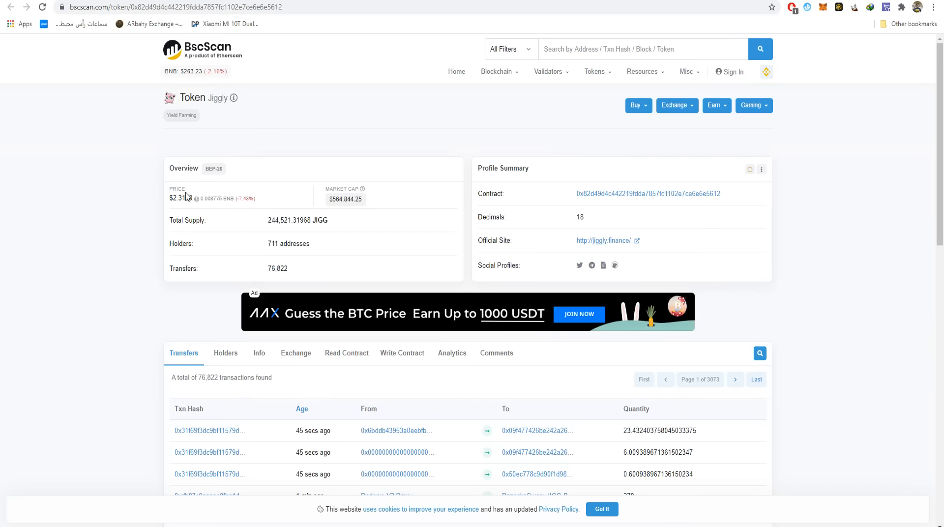
pyautogui.moveTo(362, 117)
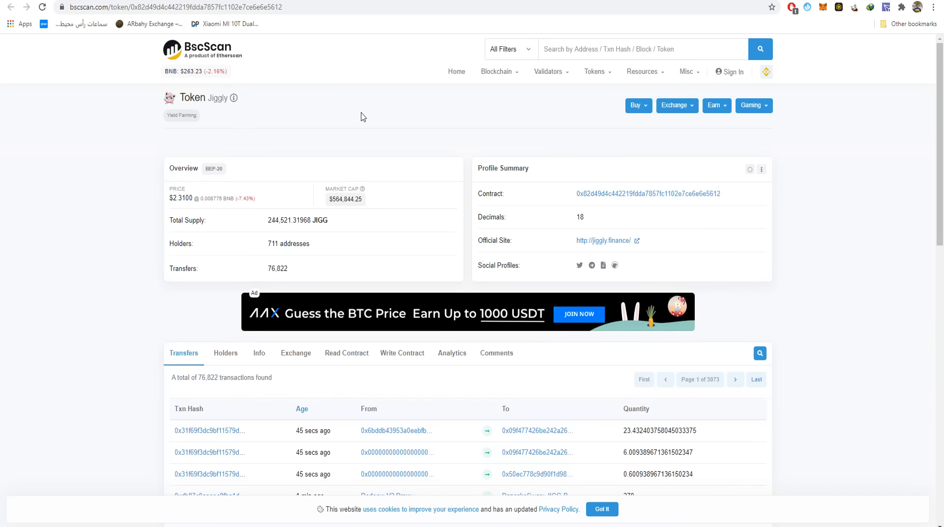
pyautogui.moveTo(290, 212)
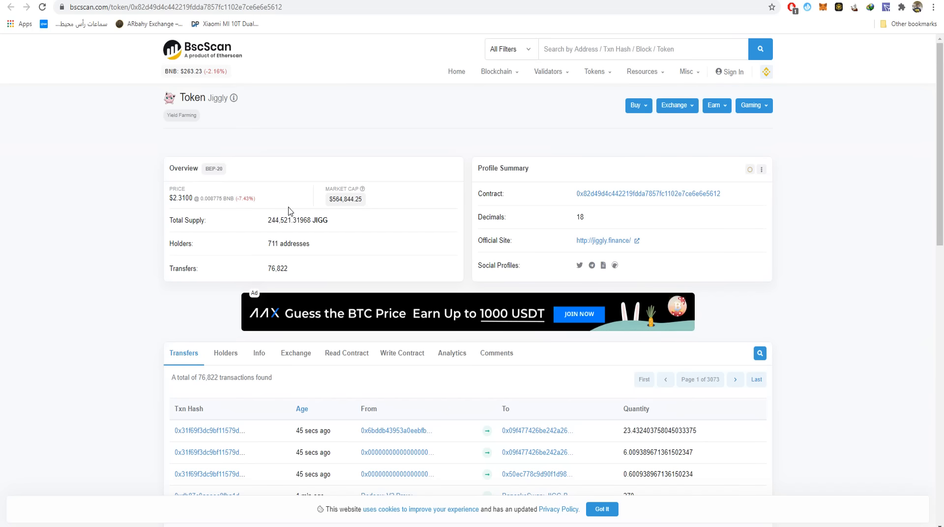
pyautogui.scroll(-3)
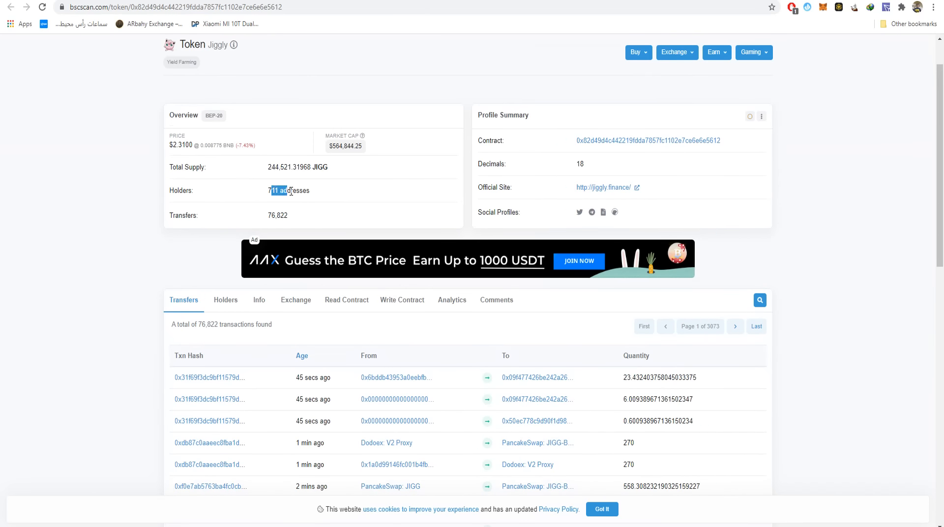
pyautogui.moveTo(262, 176)
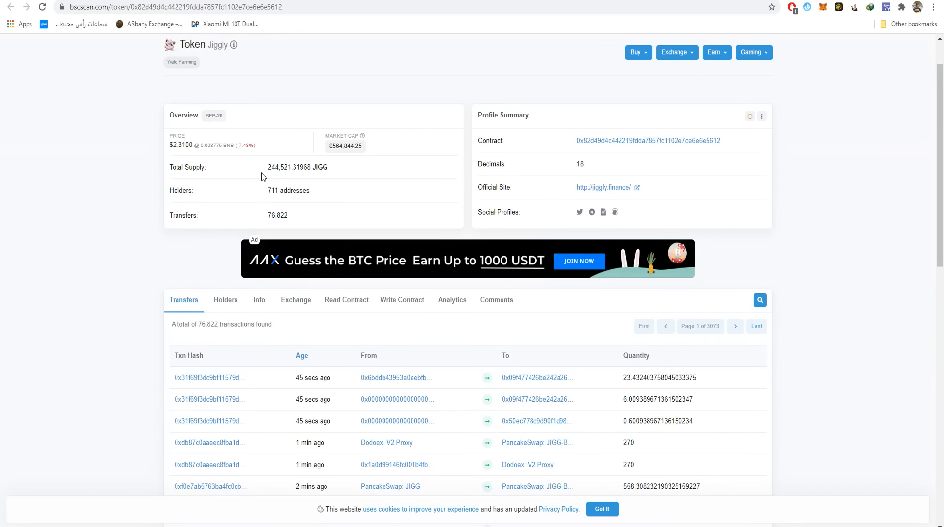
pyautogui.doubleClick(313, 167)
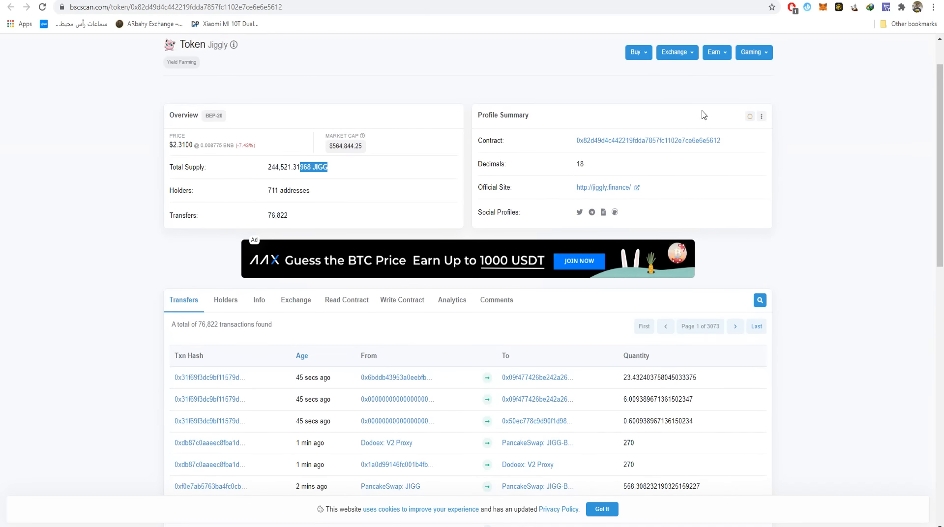
pyautogui.moveTo(591, 133)
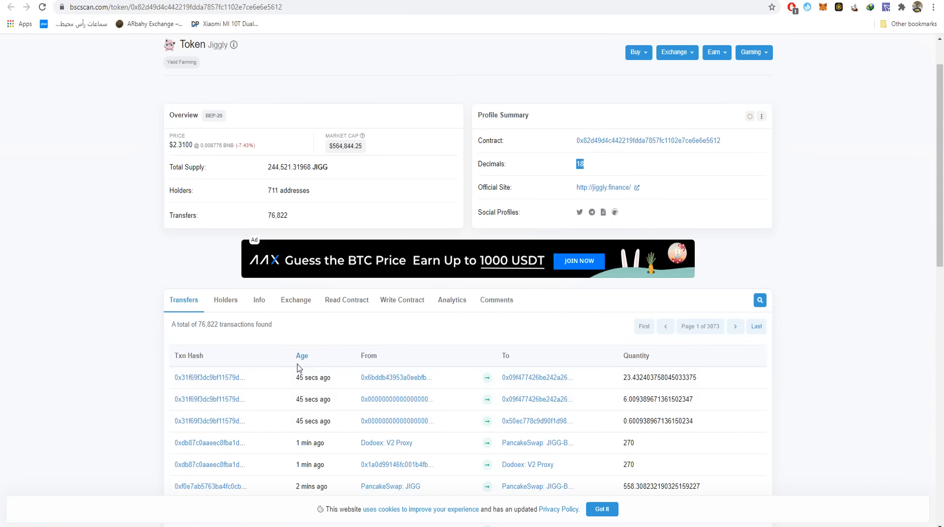
pyautogui.click(209, 376)
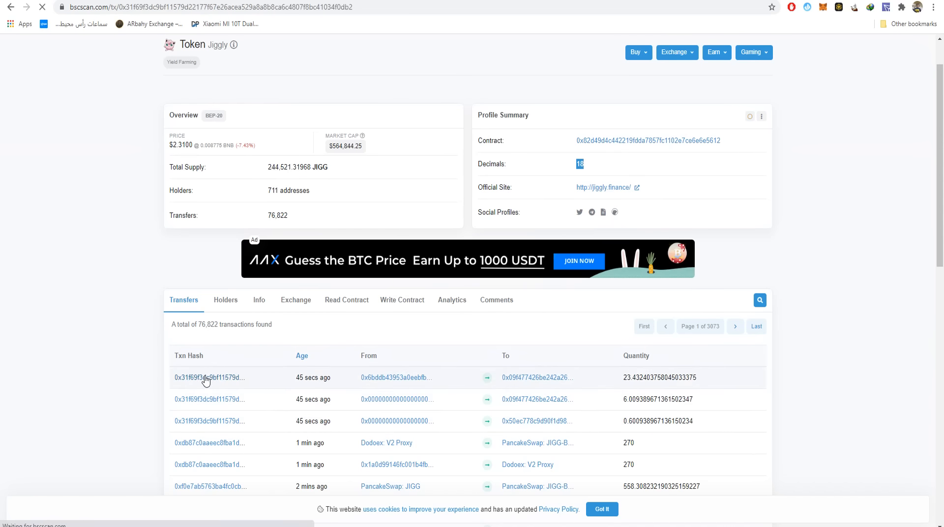
# - View the latest JIGG transfer: successful, block 5875651, three Jiggly token transfers
pyautogui.click(210, 377)
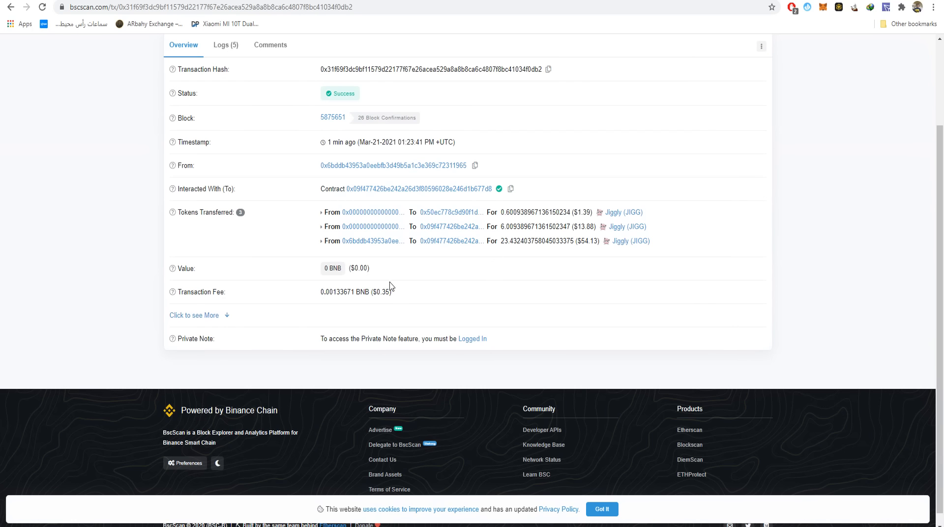
pyautogui.moveTo(388, 289)
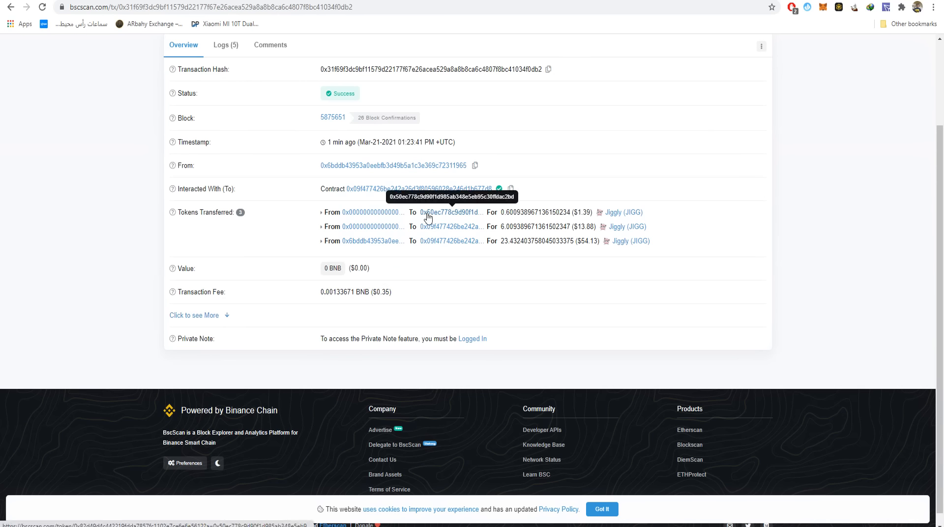
pyautogui.moveTo(415, 209)
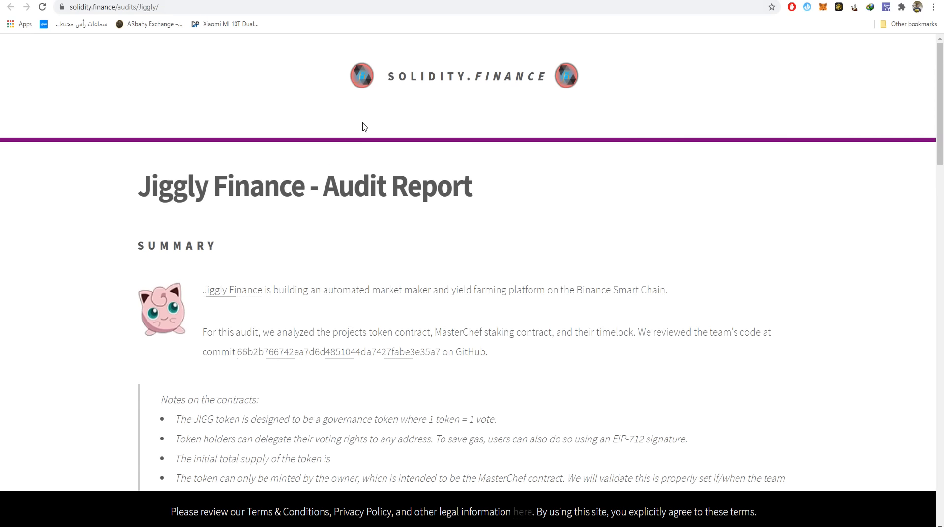
pyautogui.moveTo(426, 126)
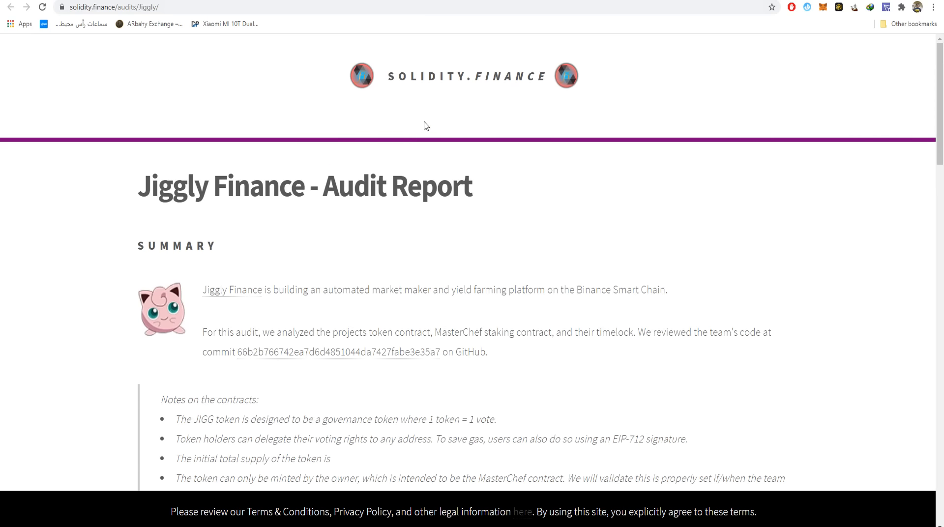
# - Scroll through the audit's Combined External Threat Results table, all checks PASS, and return to the top
pyautogui.scroll(-3)
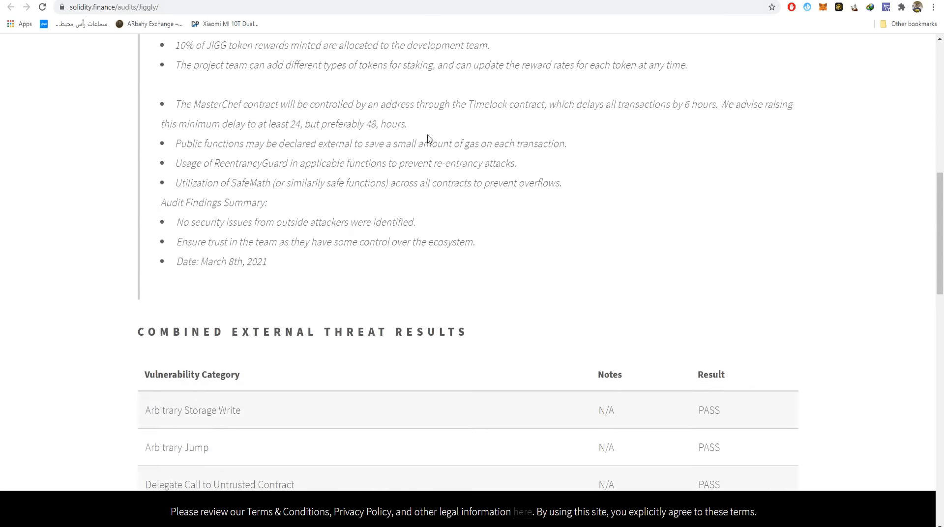
pyautogui.scroll(3)
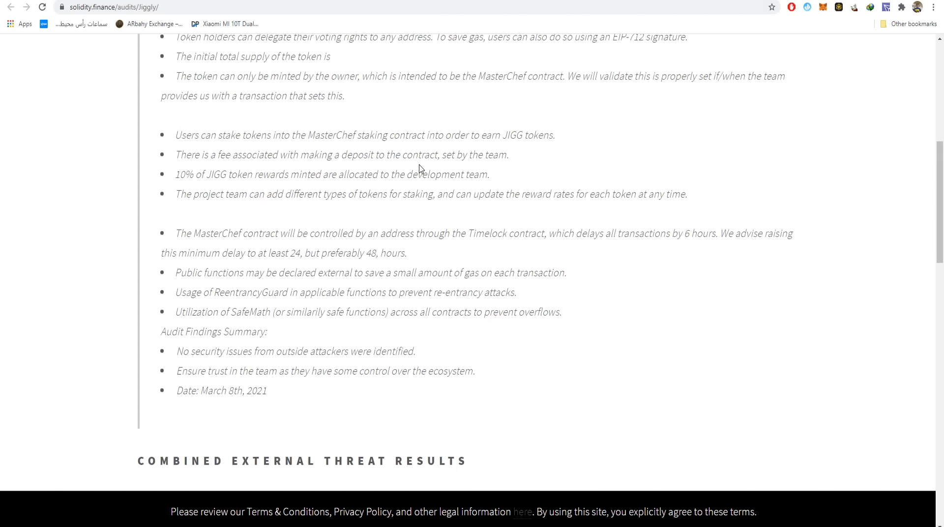
pyautogui.scroll(-3)
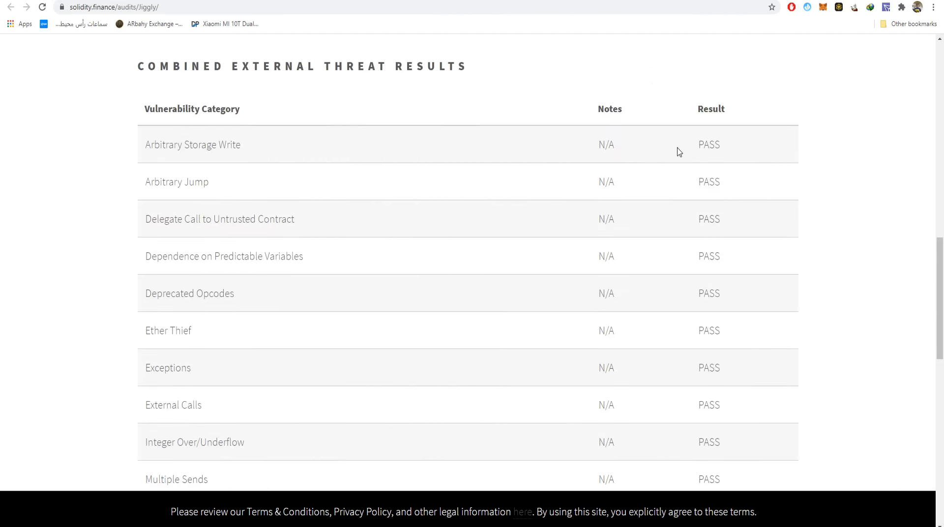
pyautogui.scroll(-3)
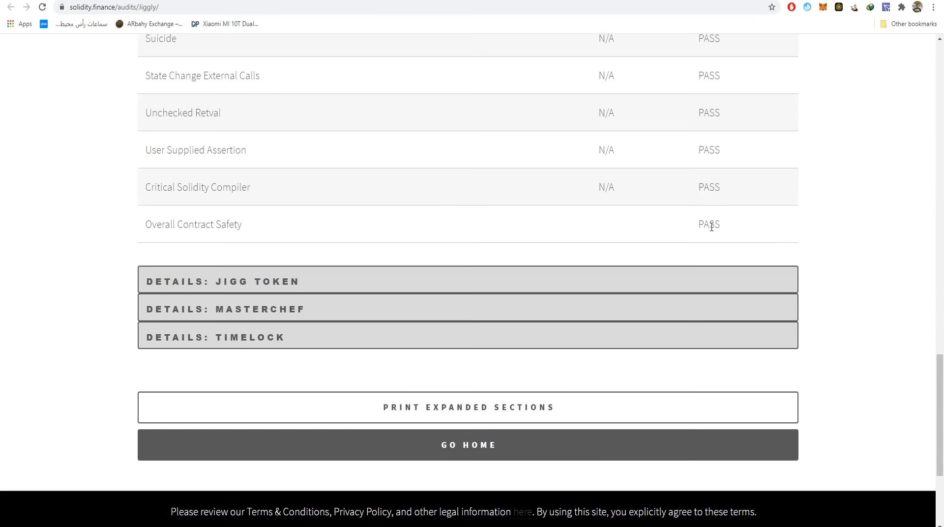
pyautogui.moveTo(461, 185)
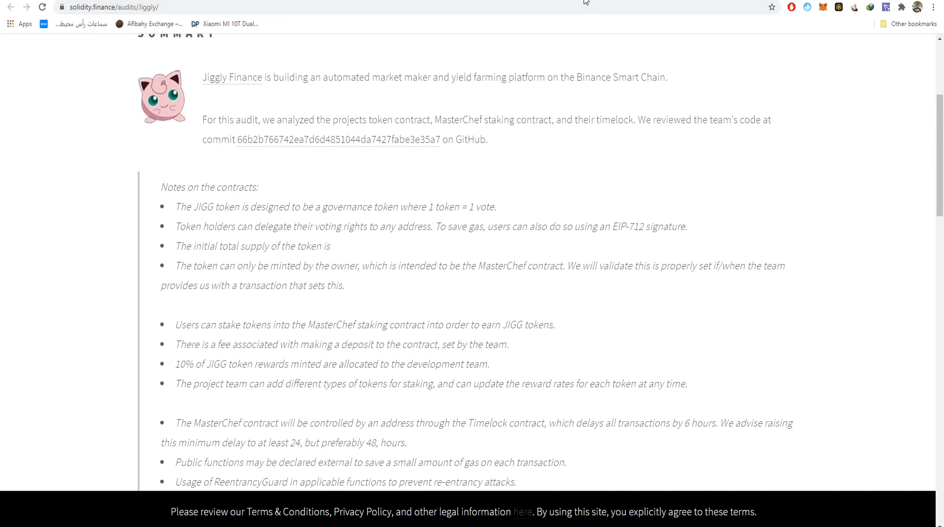
pyautogui.scroll(3)
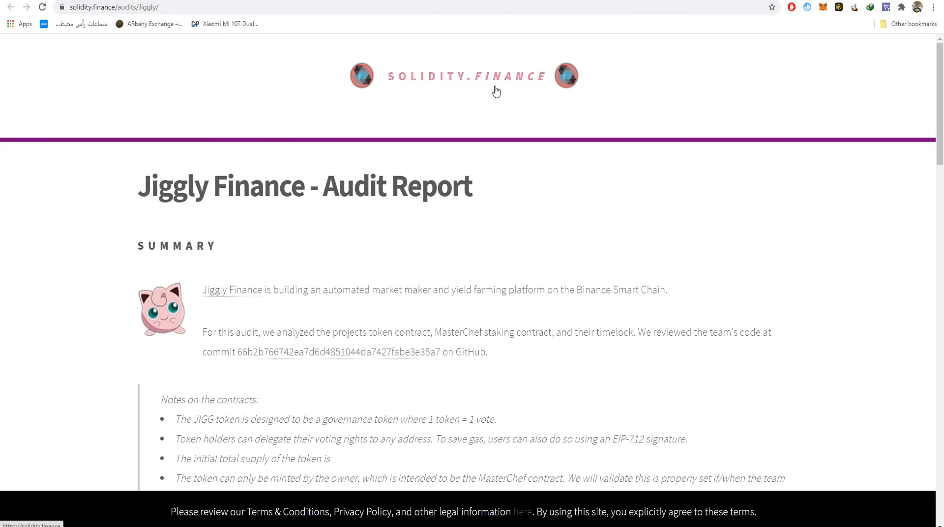
pyautogui.moveTo(705, 76)
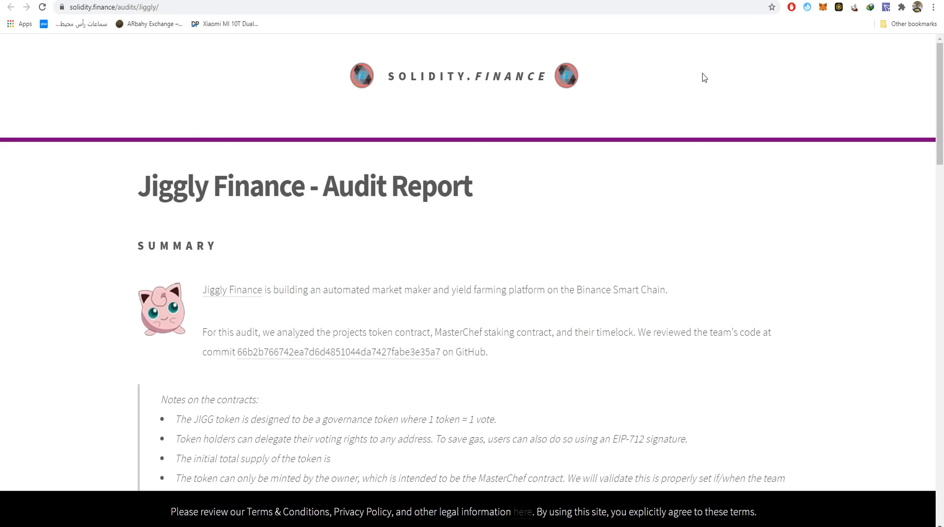
pyautogui.moveTo(699, 79)
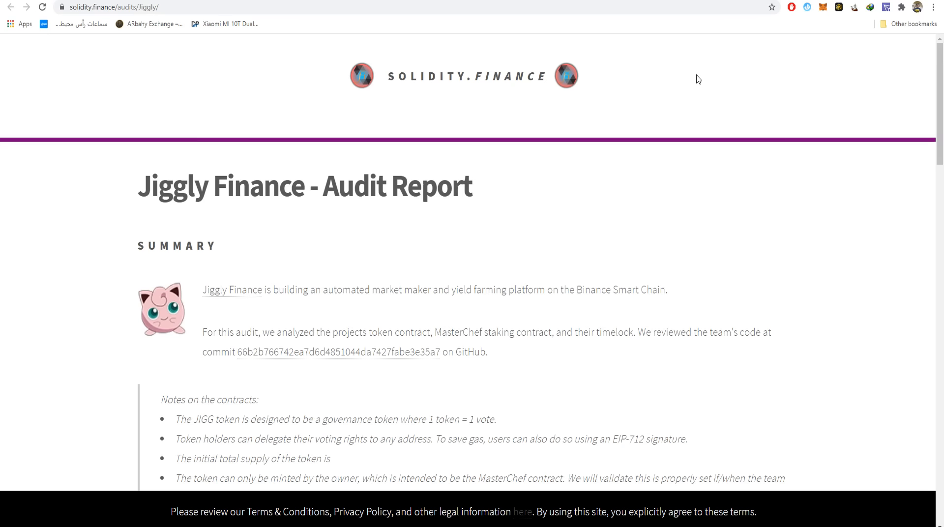
pyautogui.moveTo(702, 78)
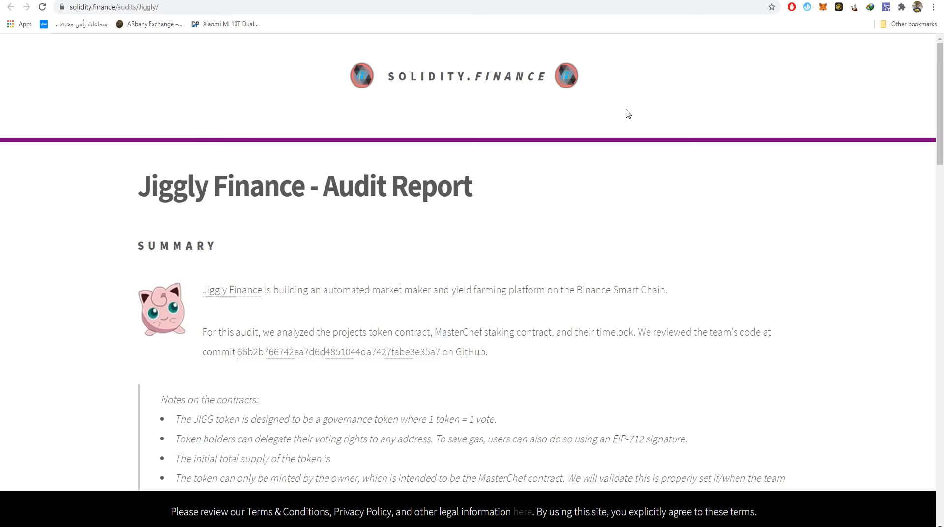
pyautogui.moveTo(610, 119)
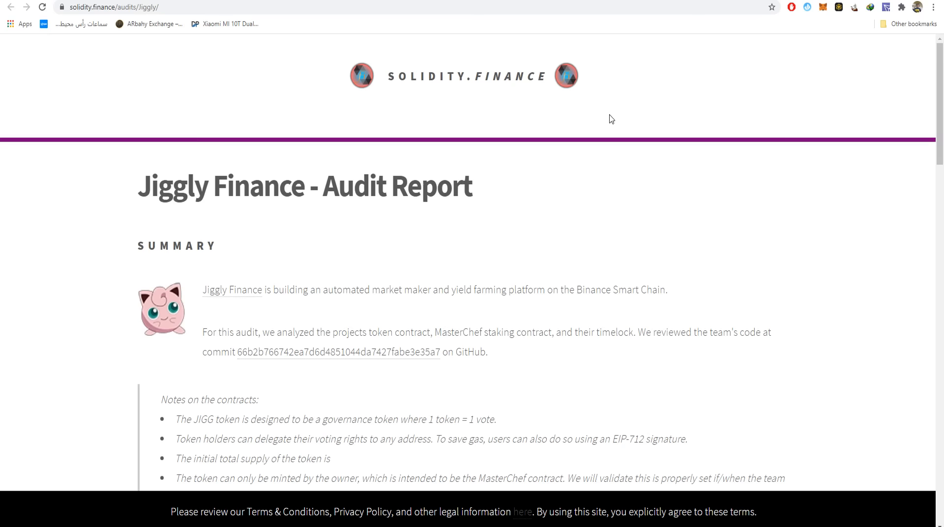
pyautogui.moveTo(712, 202)
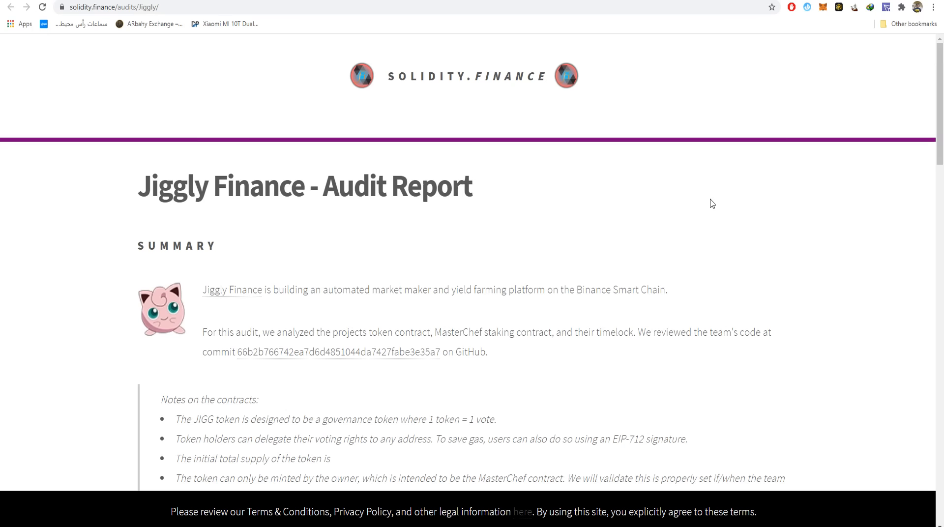
pyautogui.moveTo(726, 215)
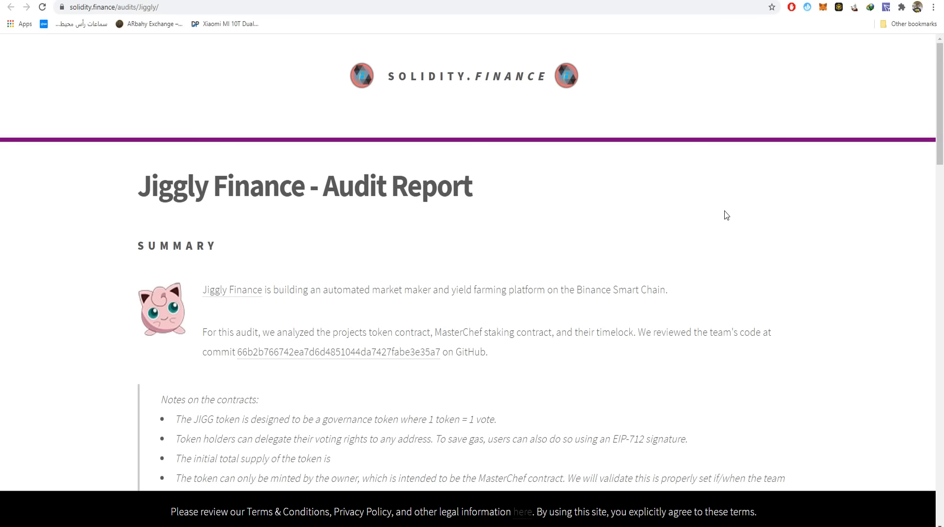